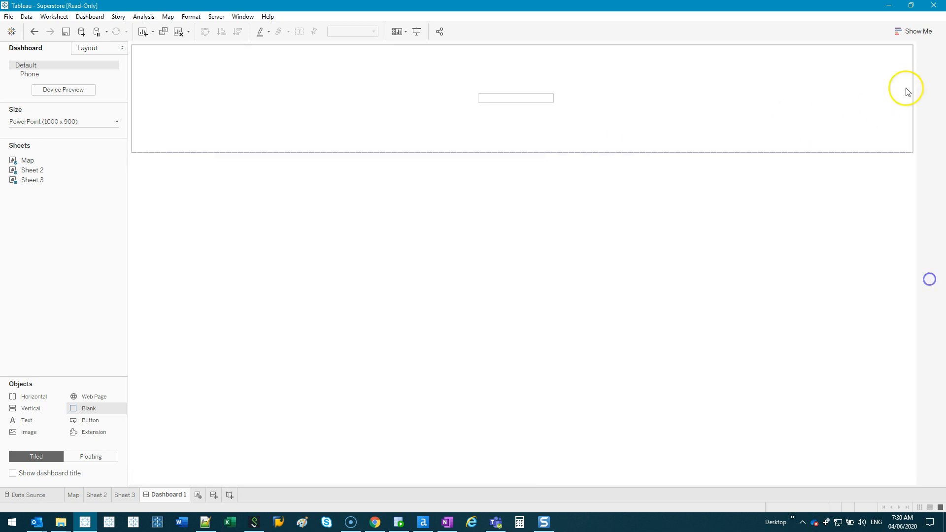
mouse_move(703, 142)
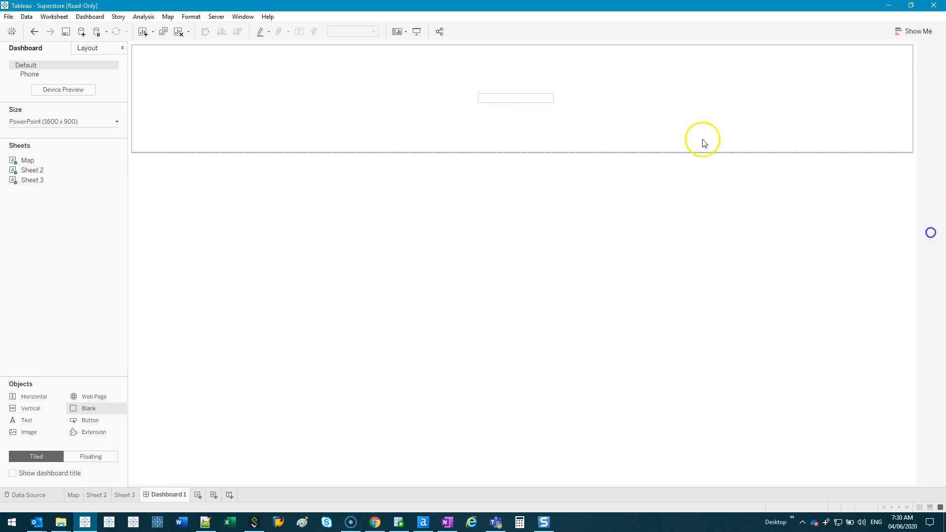
Type Milan, then Rome, into the city search box to filter the dashboard charts.
click(514, 98)
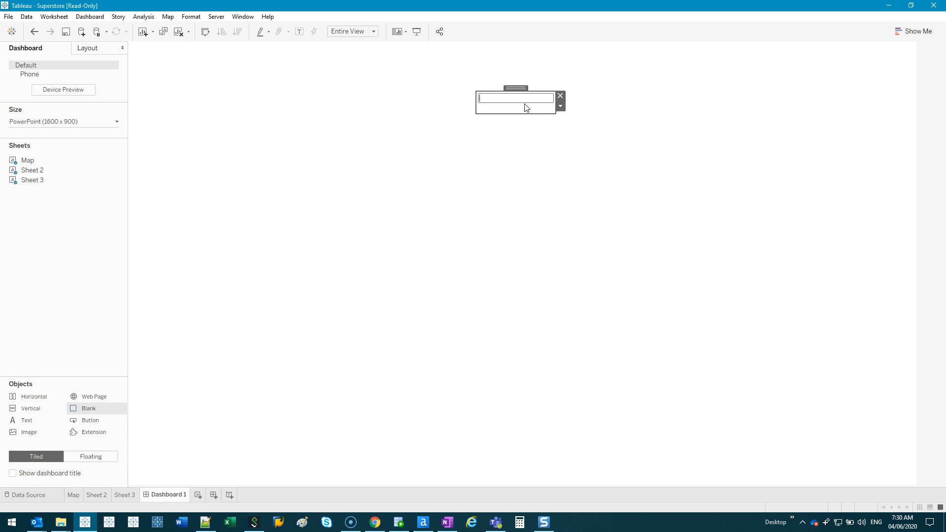
text(Milan)
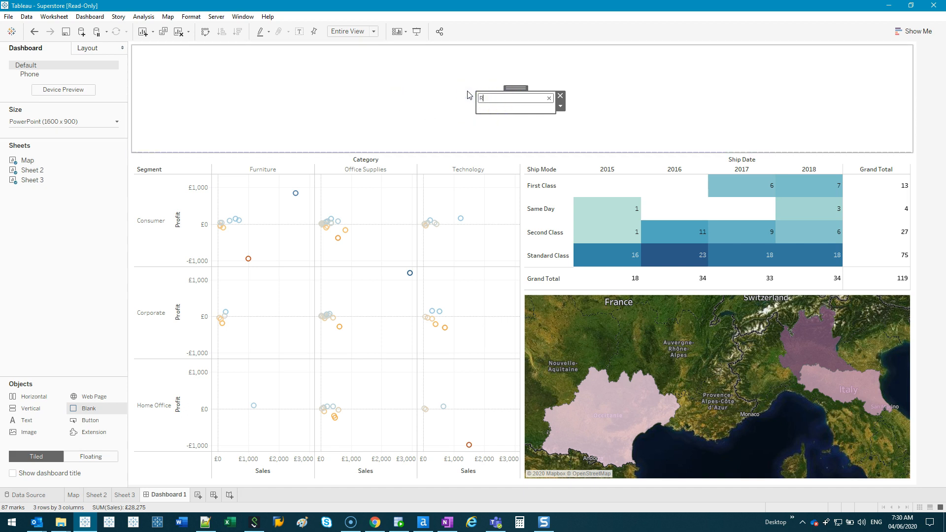
text(Rome)
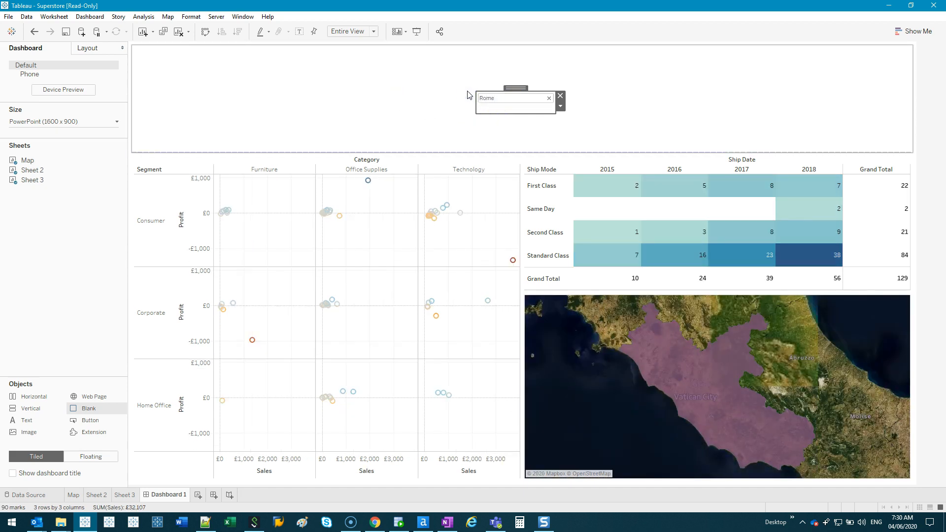
click(513, 97)
text(paris)
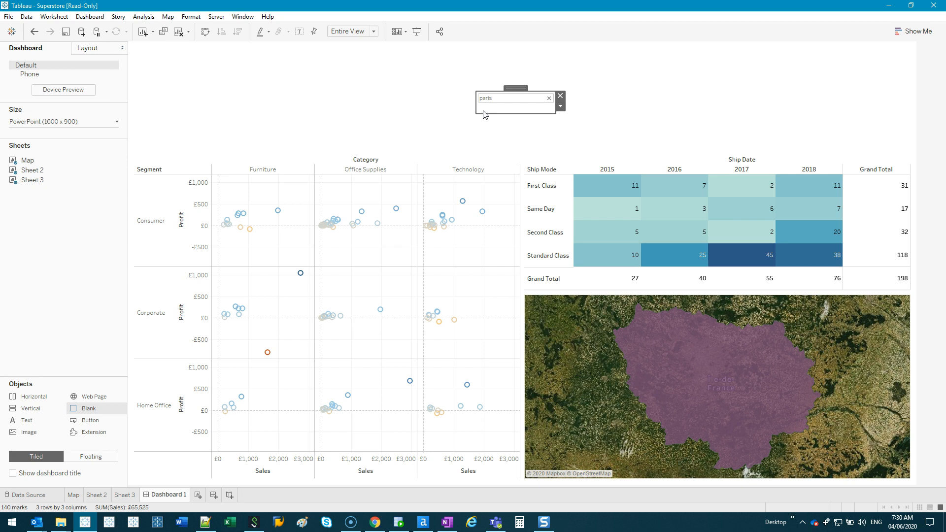
Delete the dashboard, add a new worksheet, and hide all existing sheets.
right_click(171, 494)
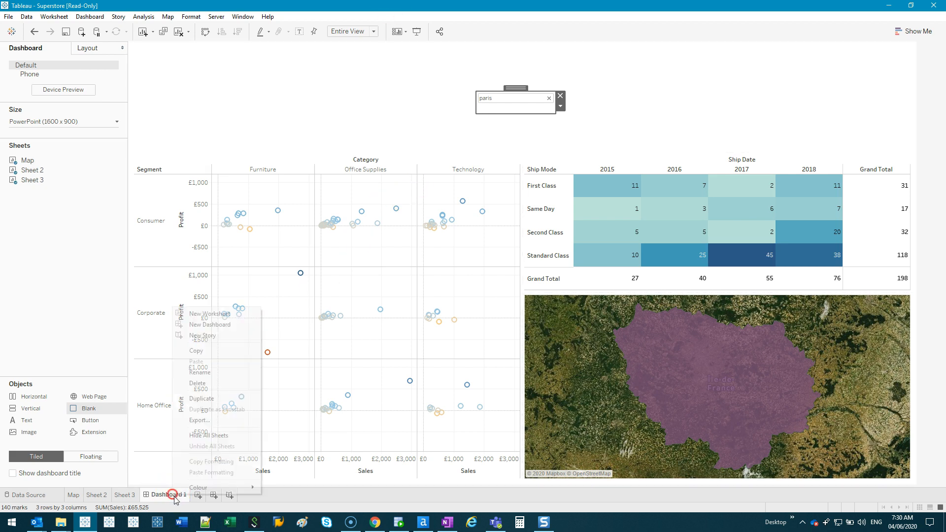
click(125, 495)
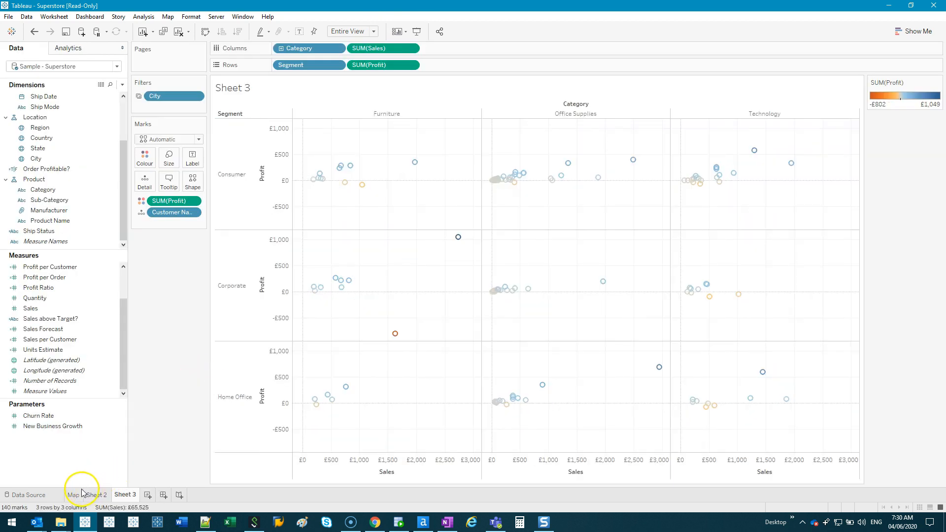
click(176, 495)
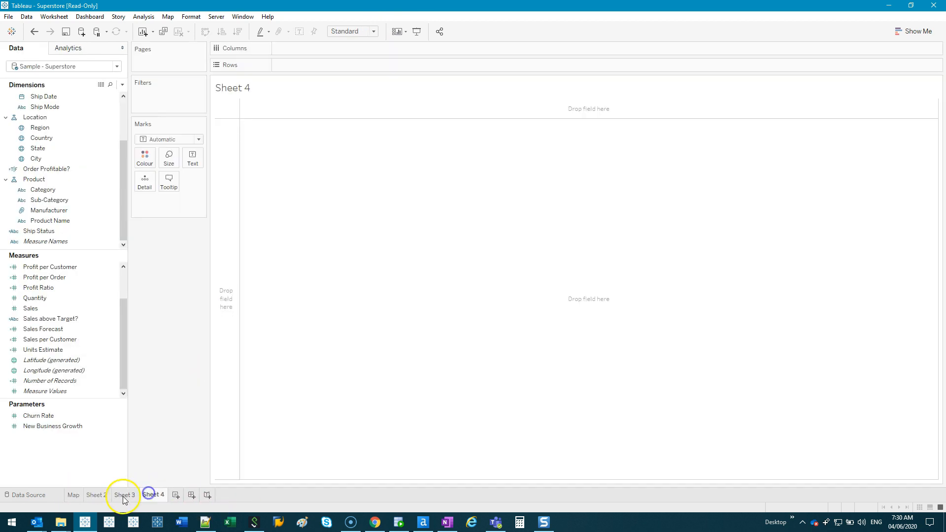
right_click(124, 494)
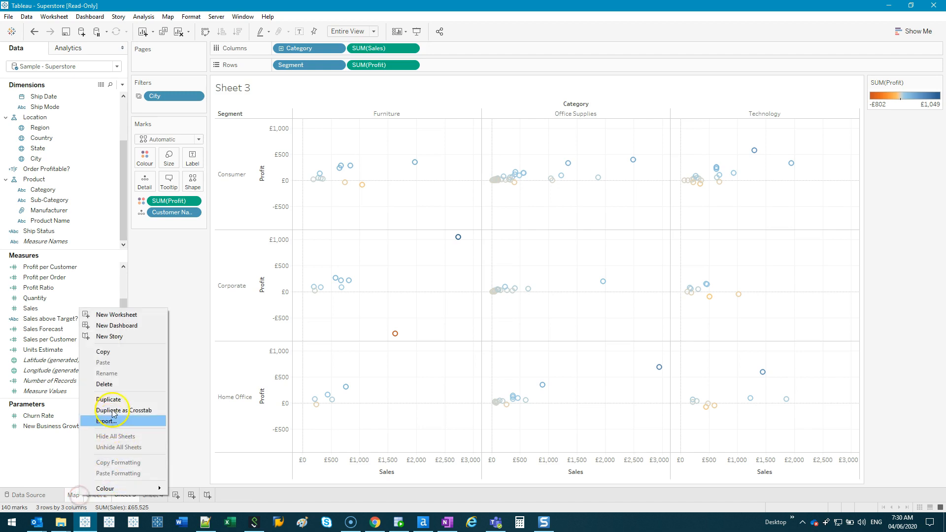
click(115, 314)
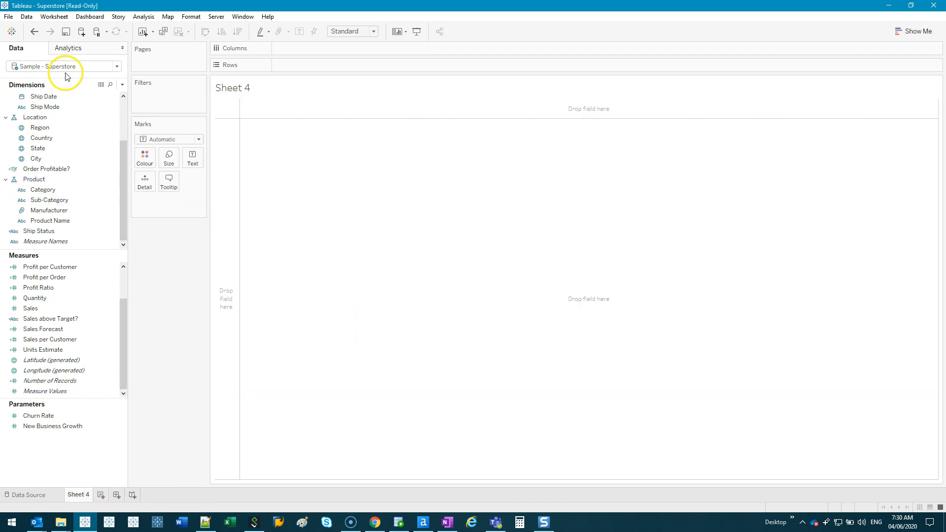
mouse_move(103, 248)
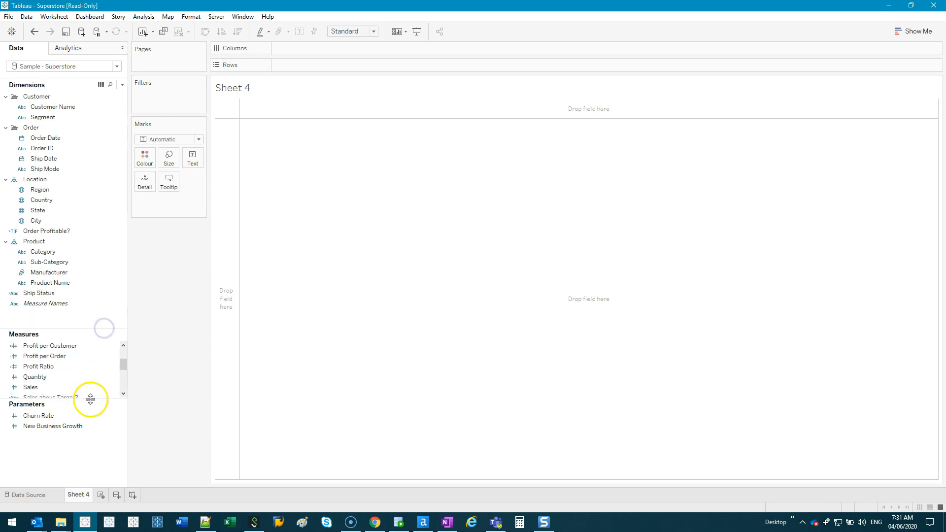
Chart Manufacturer sales as packed bubbles coloured by SUM(Sales).
click(45, 137)
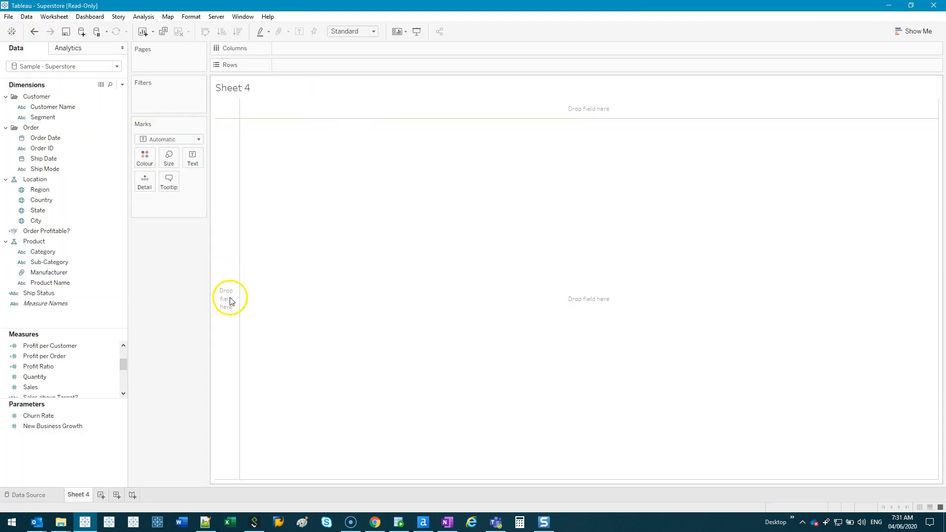
mouse_move(163, 262)
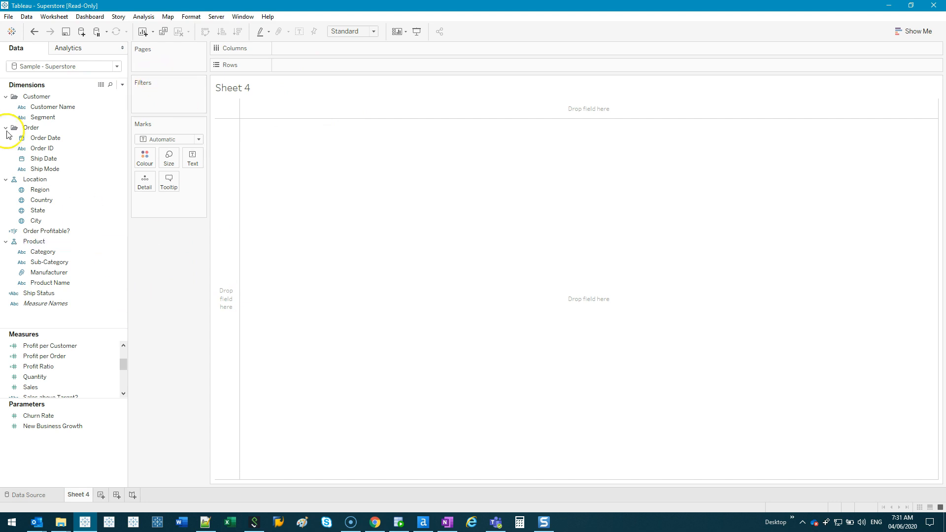
click(51, 282)
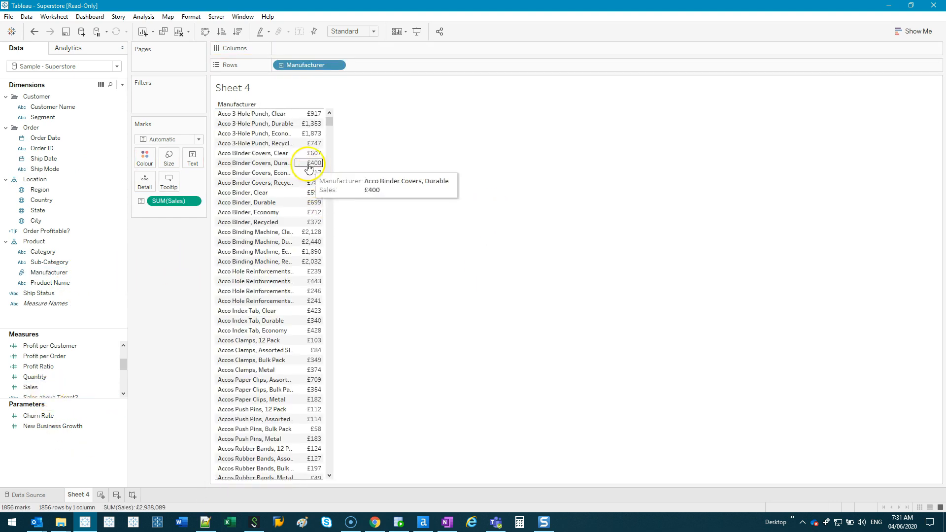
click(914, 30)
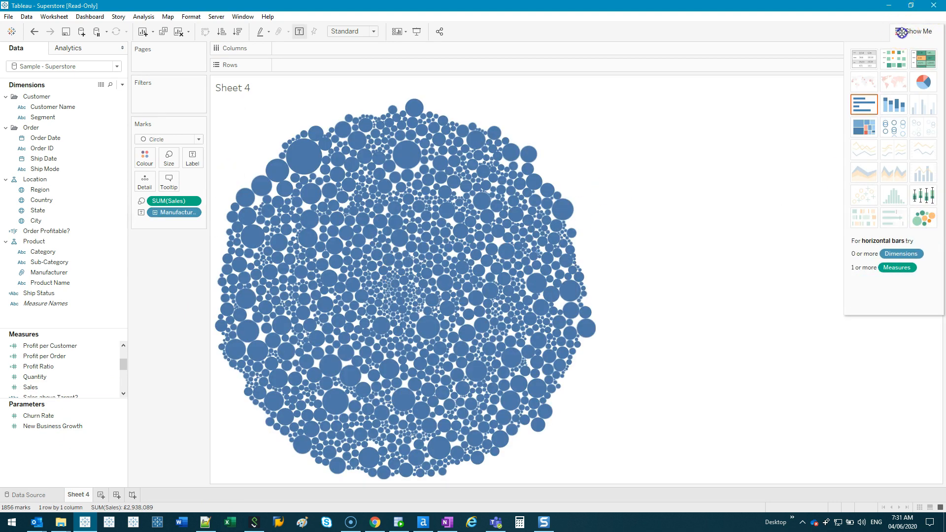
mouse_move(924, 218)
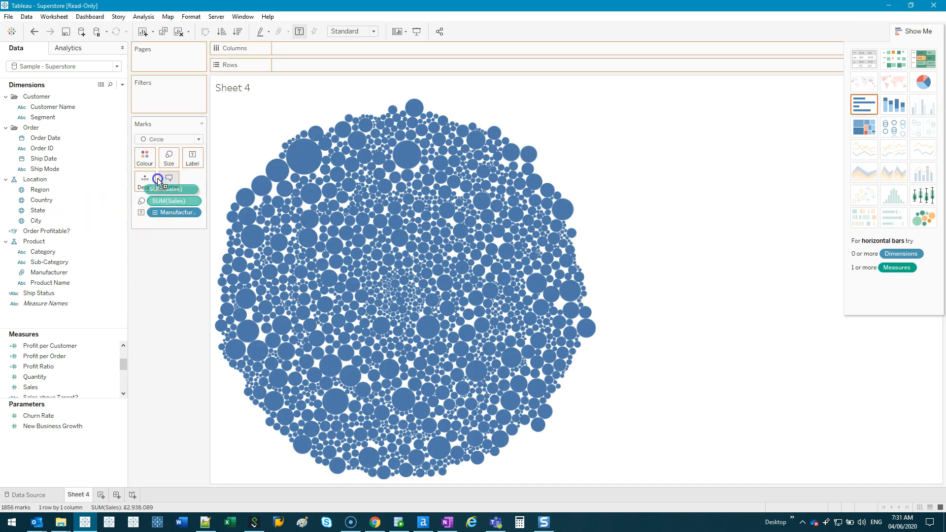
click(145, 157)
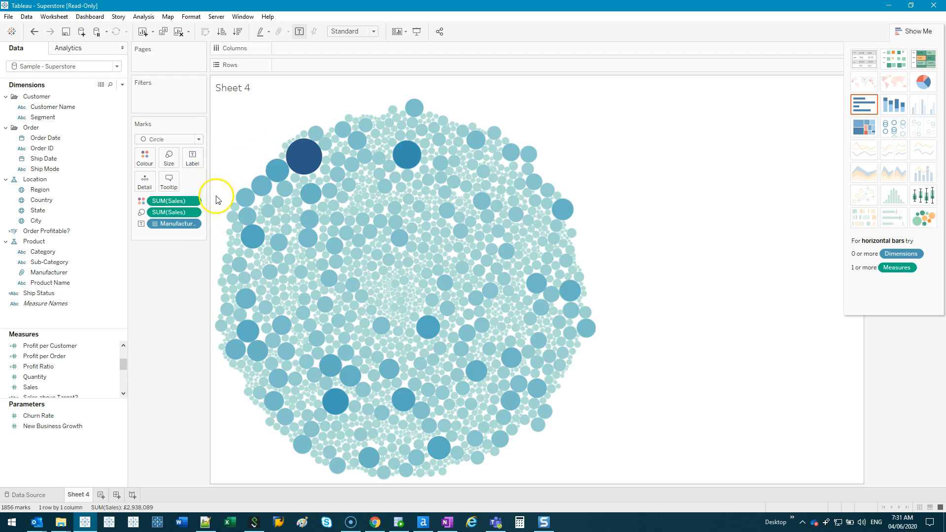
mouse_move(307, 198)
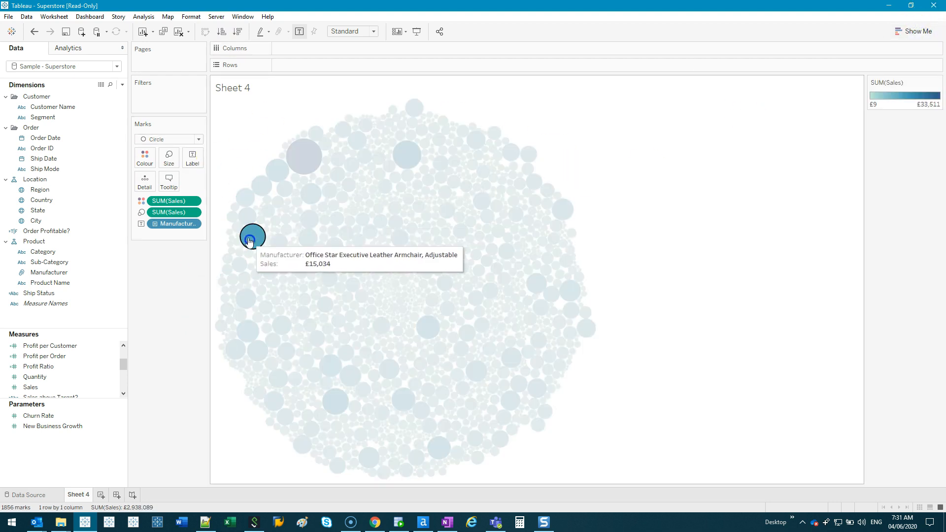
click(192, 158)
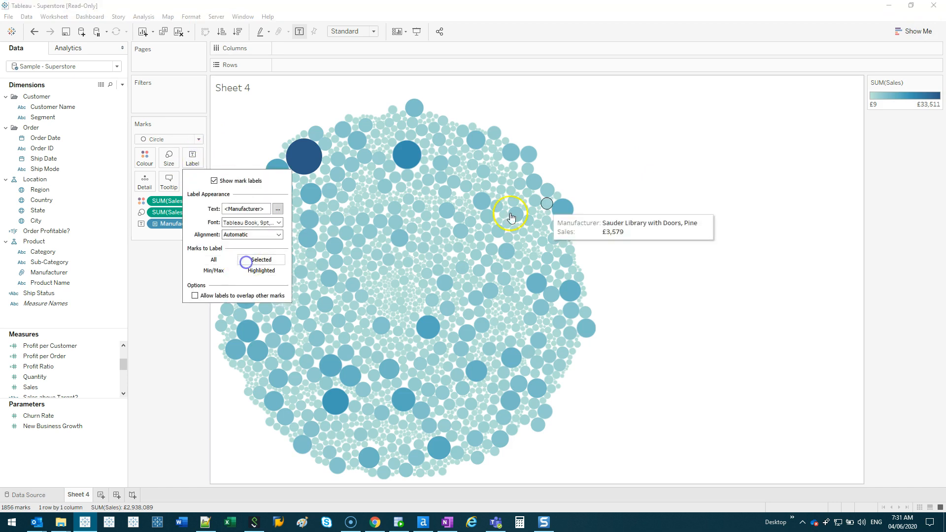
click(513, 175)
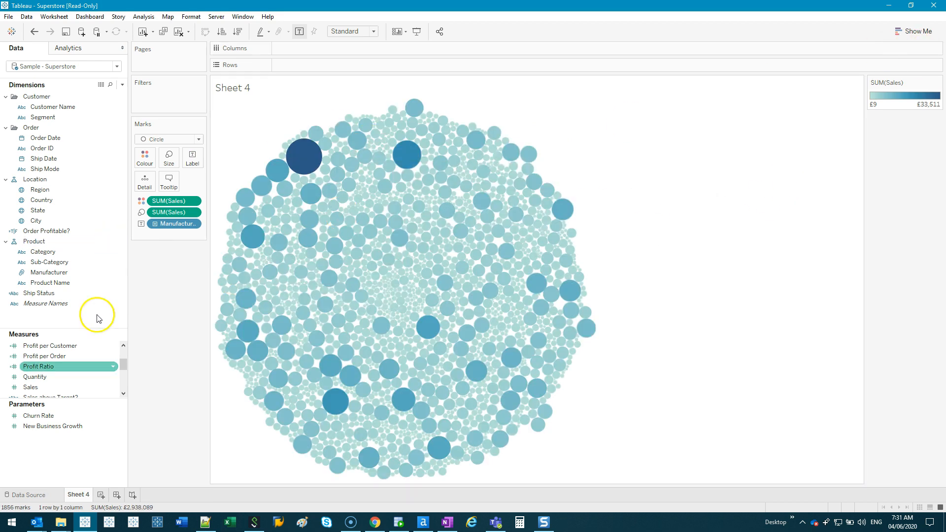
Build a square-mark quantity table by Region and Country with grand totals, then add Sheet 6.
click(128, 494)
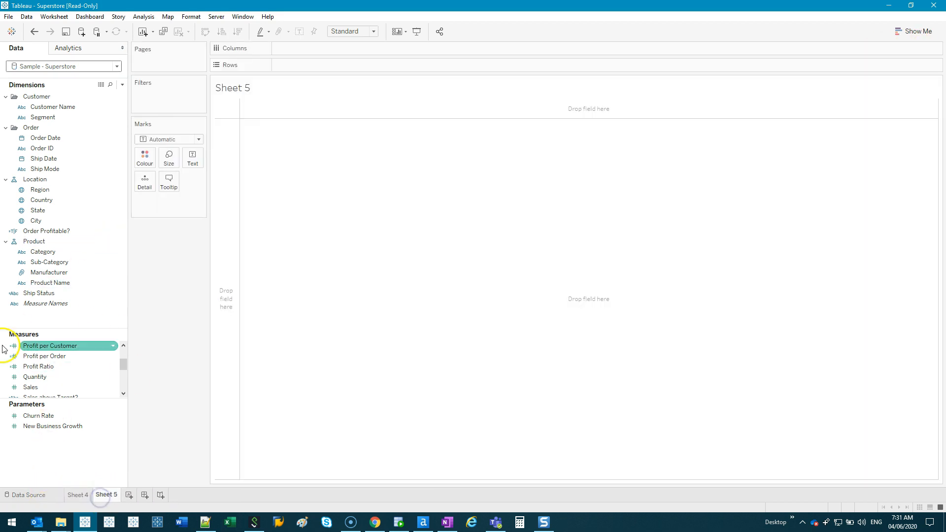
drag(40, 189, 296, 64)
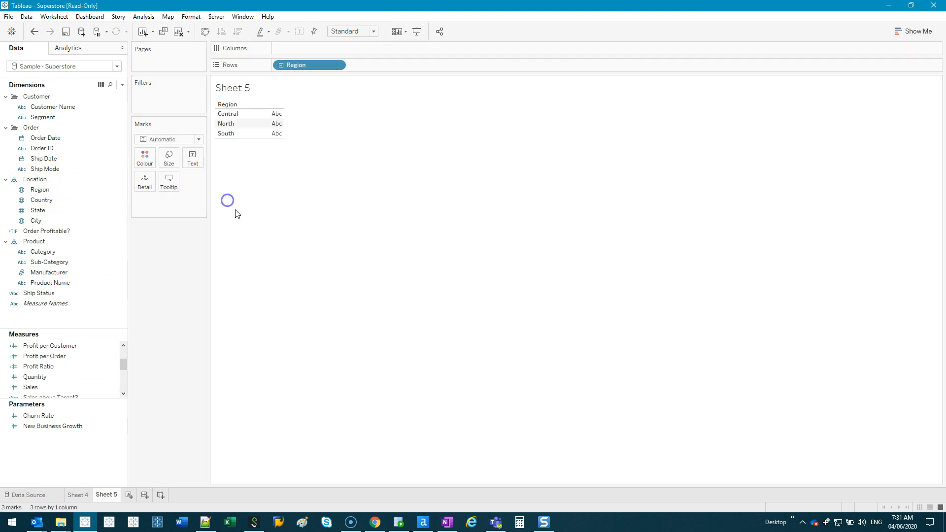
drag(41, 200, 383, 65)
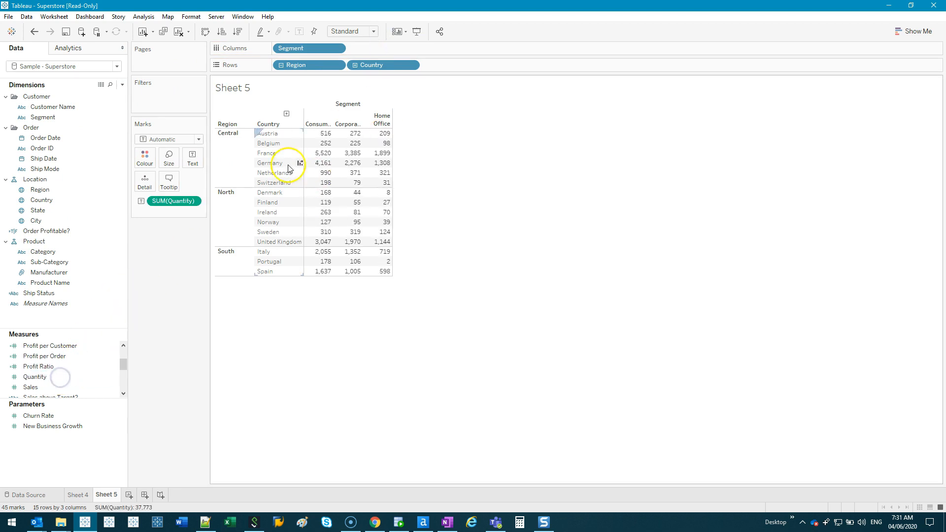
click(197, 139)
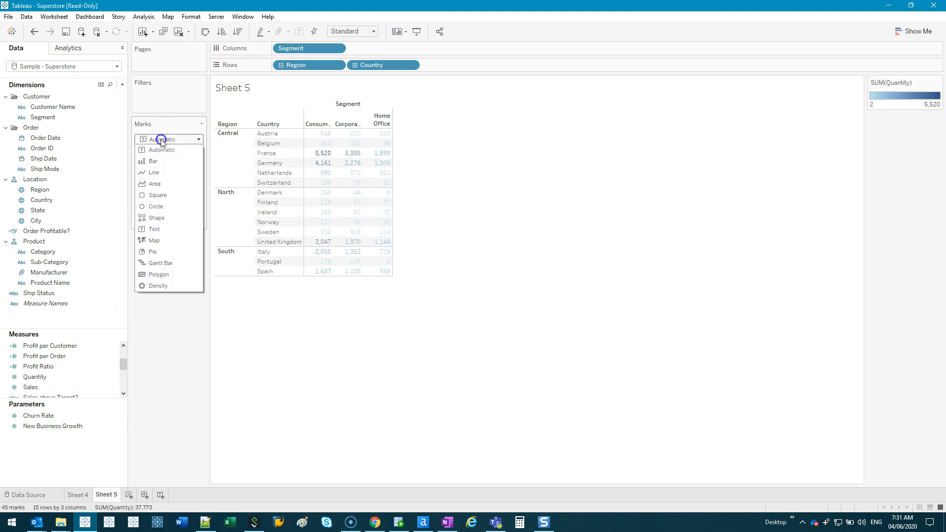
click(157, 195)
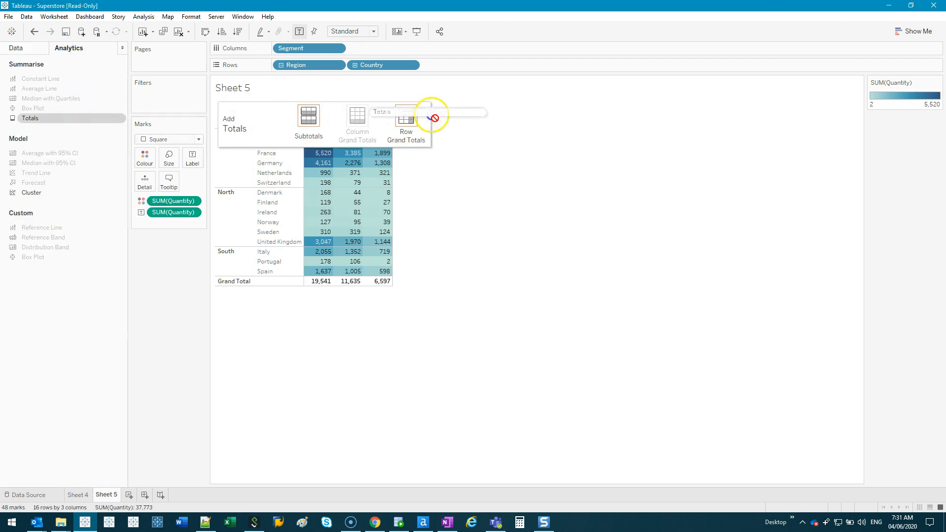
click(405, 121)
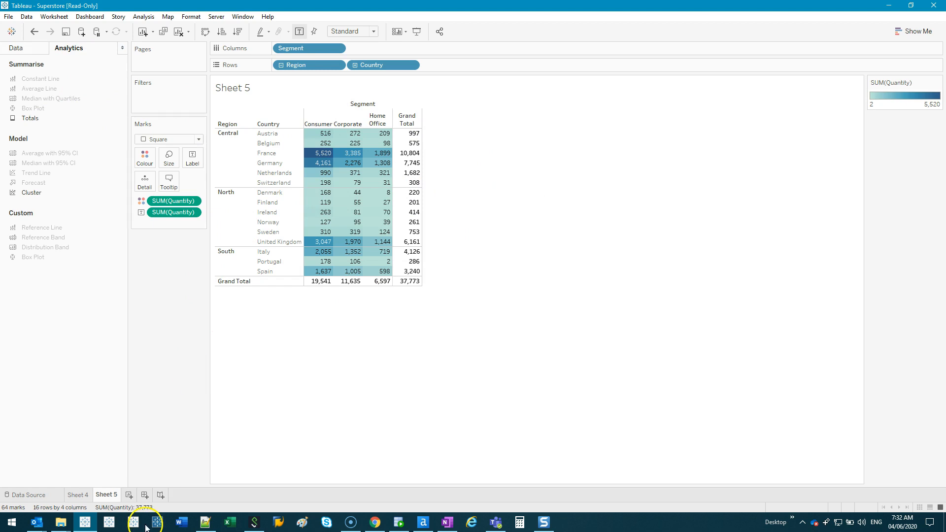
click(144, 494)
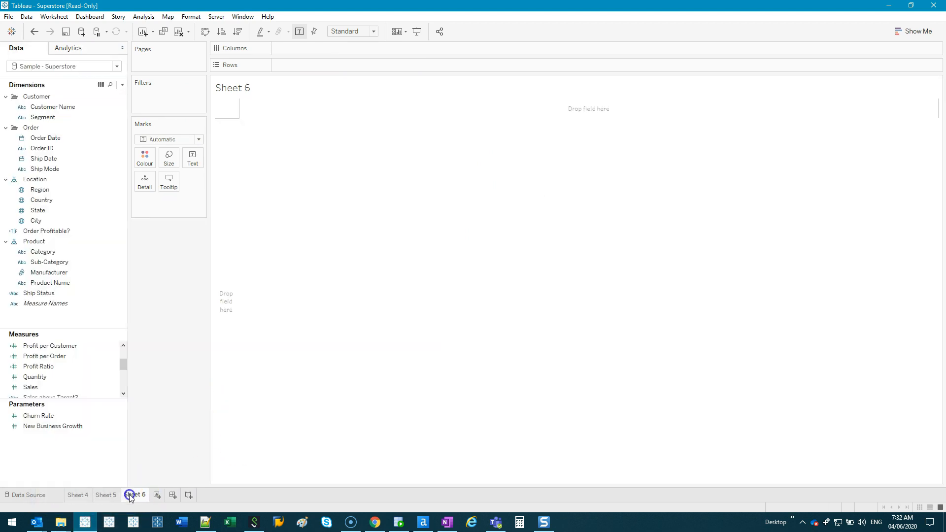
Build a ship-mode units table with order years across the columns.
click(43, 252)
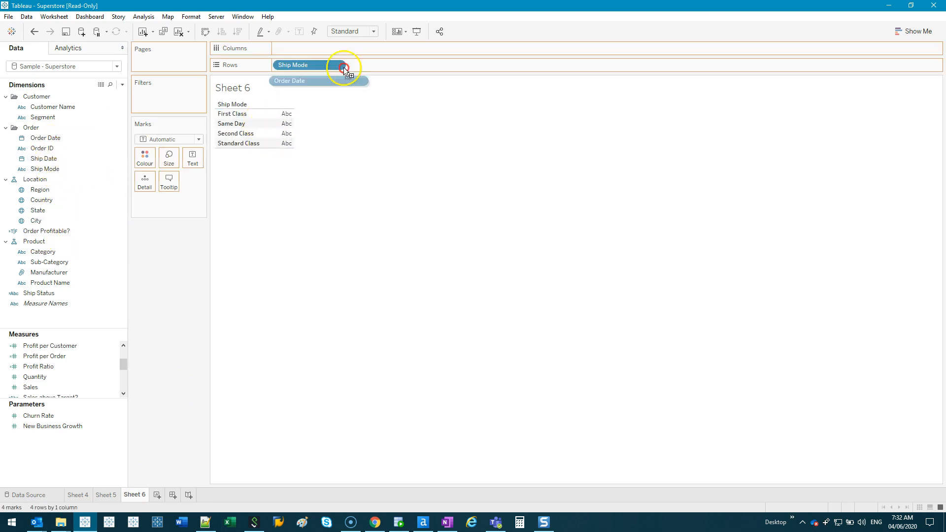
drag(290, 80, 309, 48)
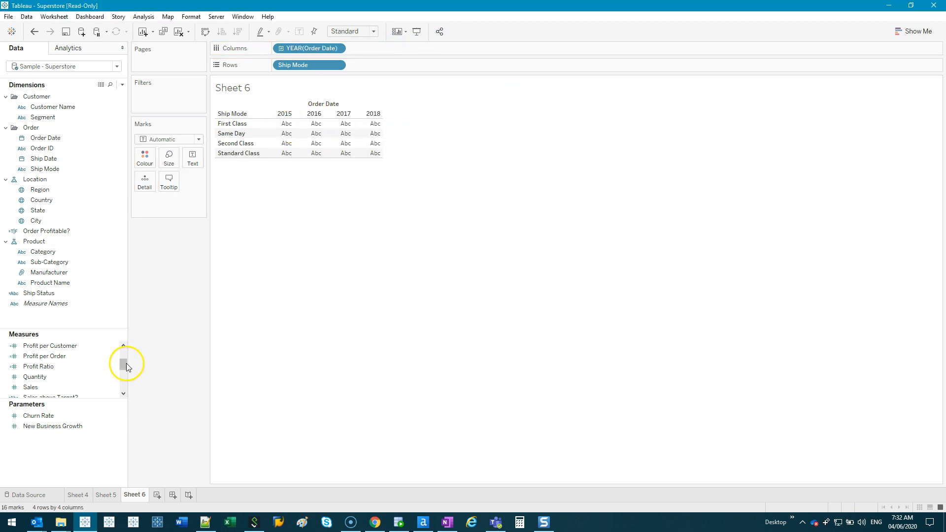
scroll(down, 3)
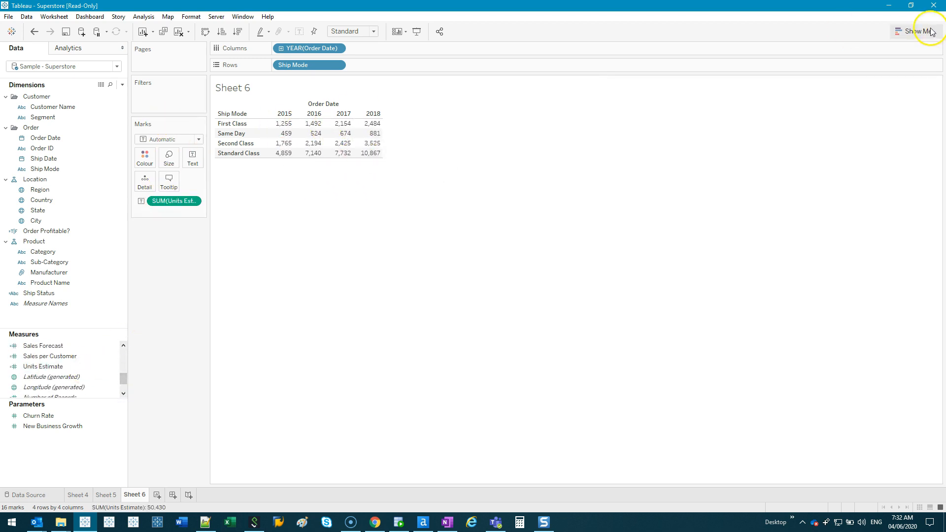
click(917, 30)
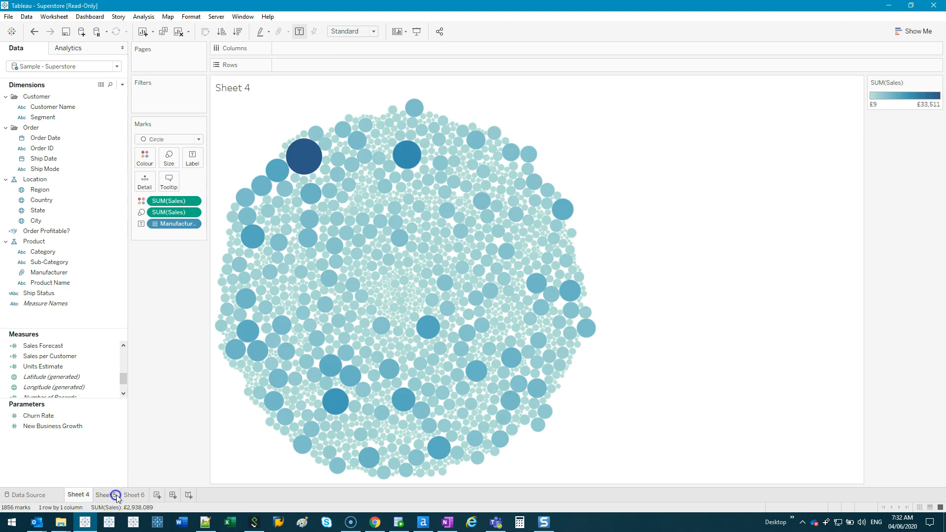
Map states on a new sheet shaded by total sales, then revisit Sheets 4 and 6.
click(184, 495)
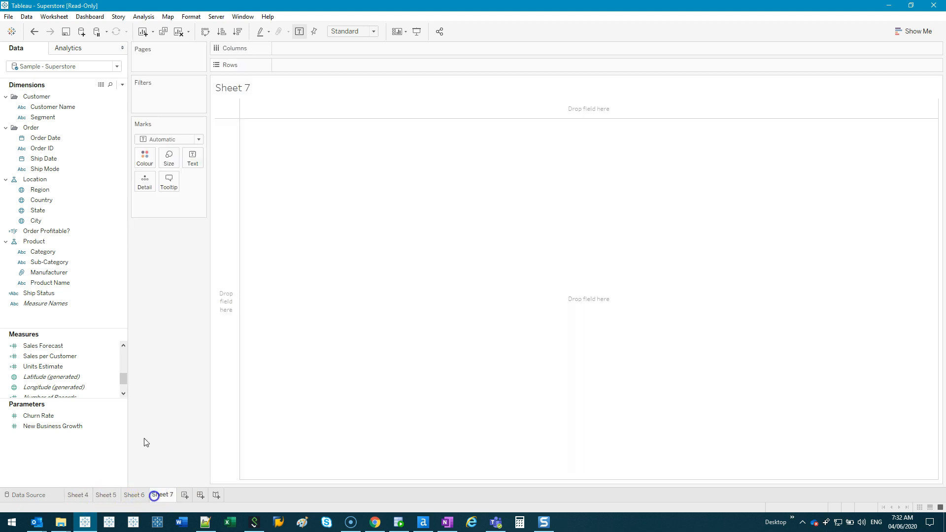
click(37, 210)
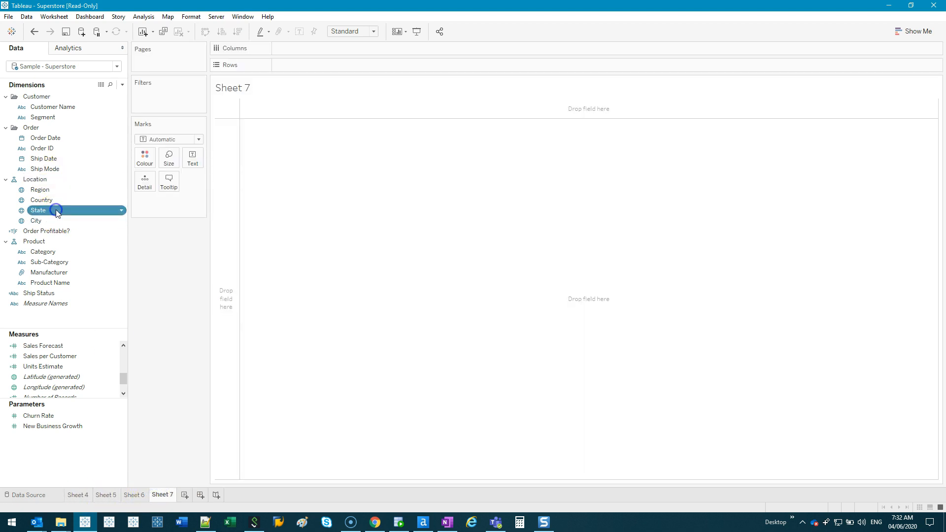
double_click(38, 210)
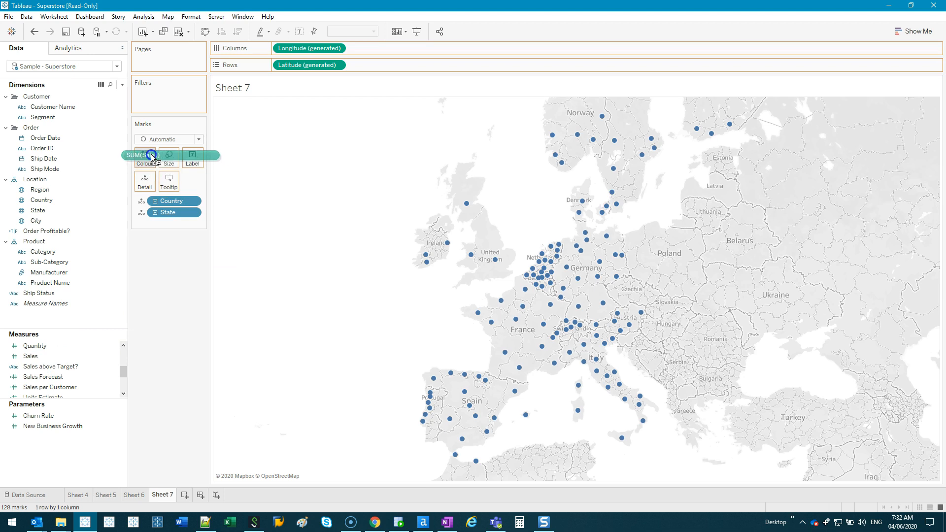
click(144, 157)
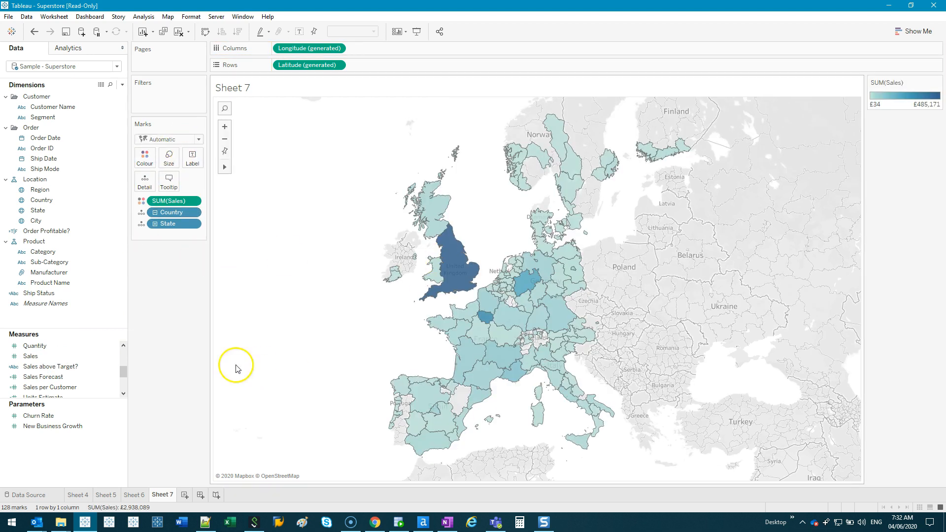
click(77, 494)
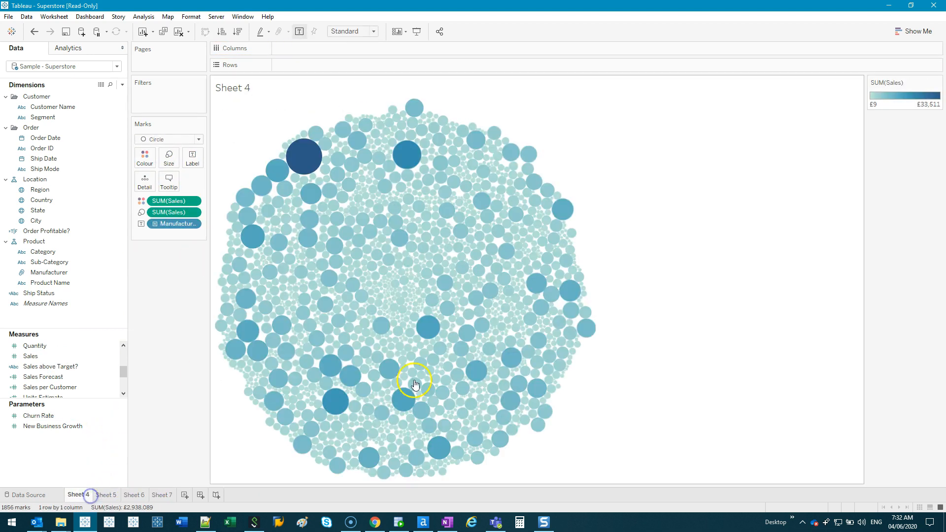
click(134, 494)
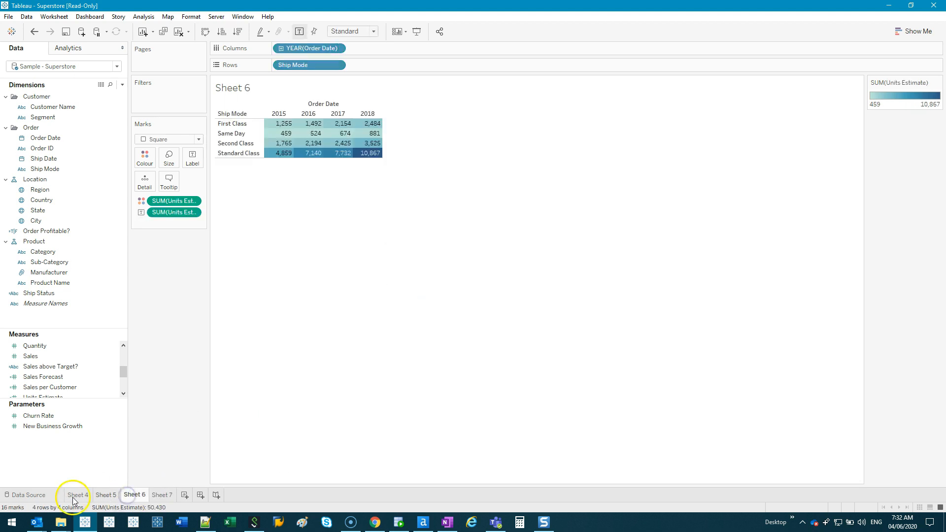
Create Dashboard 1, delete the legends container, and size it custom 1600 x 800.
click(250, 494)
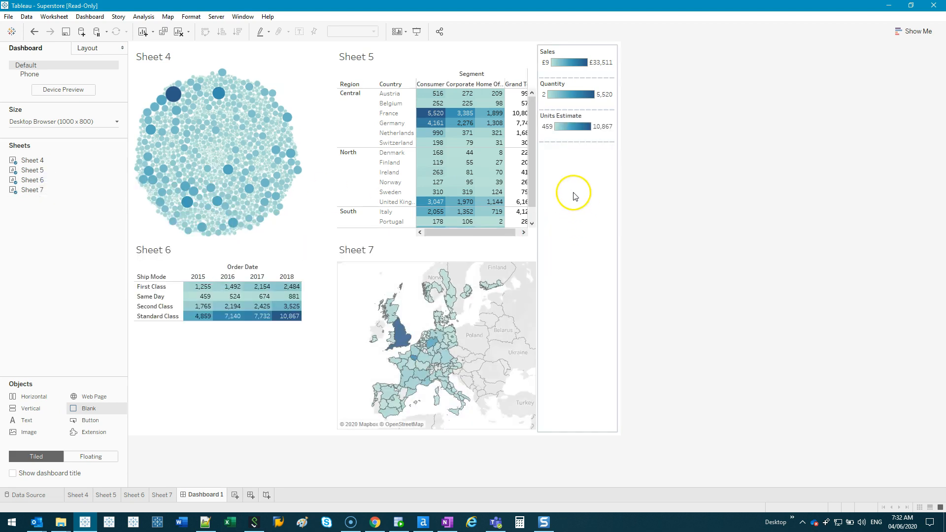
click(622, 48)
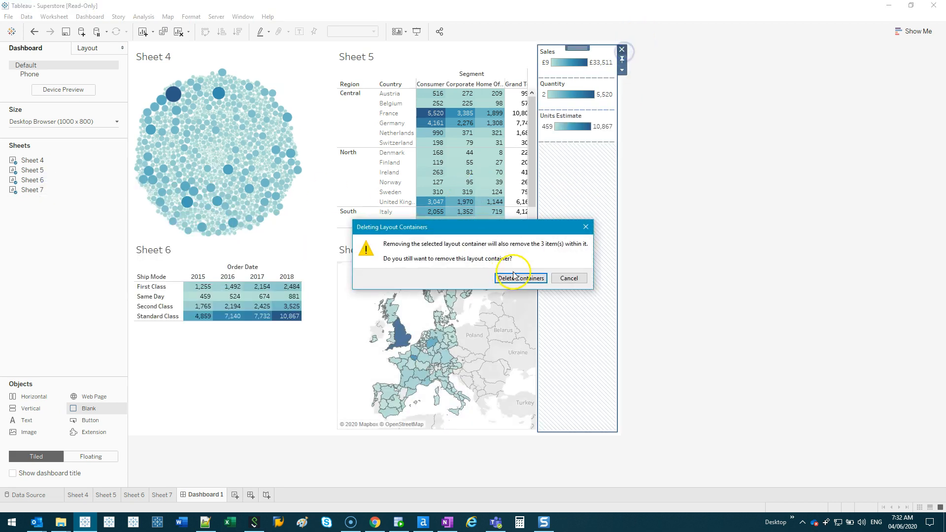
click(520, 278)
text(1600)
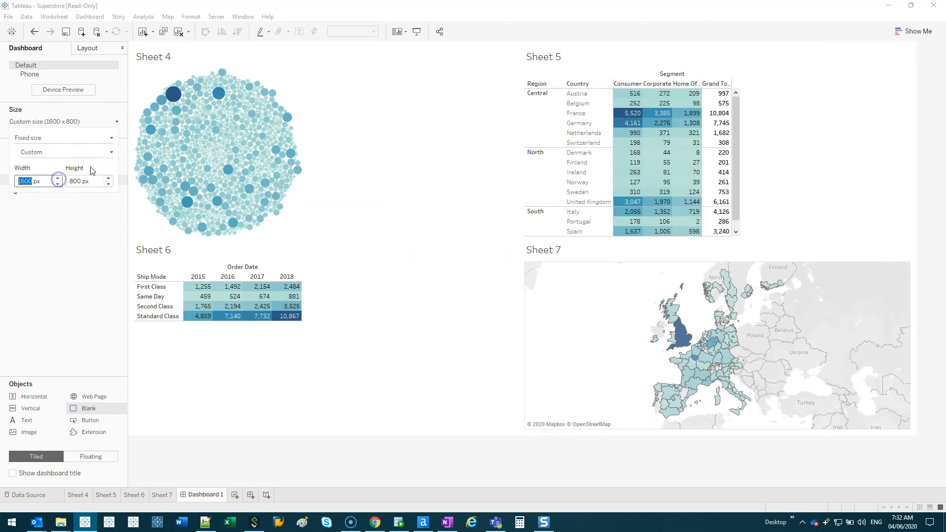
click(351, 30)
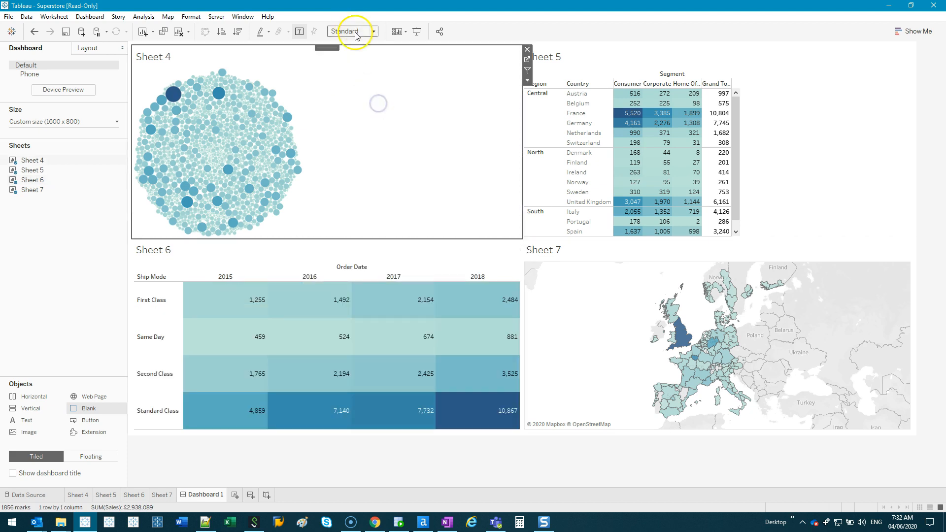
Set Sheet 5's fit on the dashboard to Entire View.
click(373, 32)
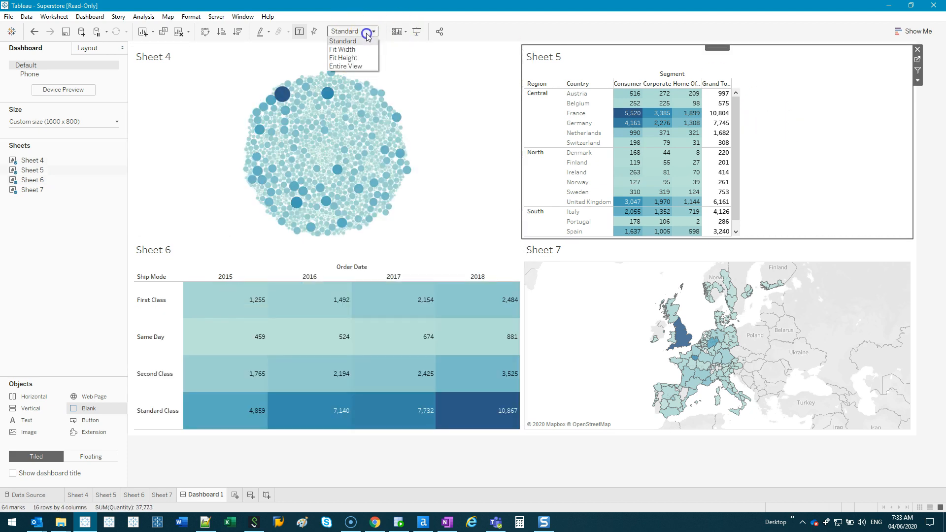
click(346, 66)
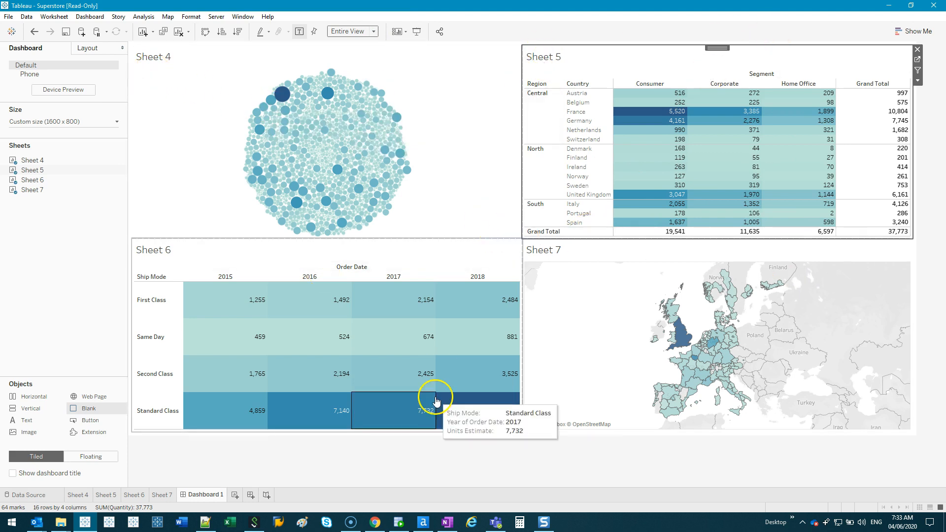
mouse_move(443, 186)
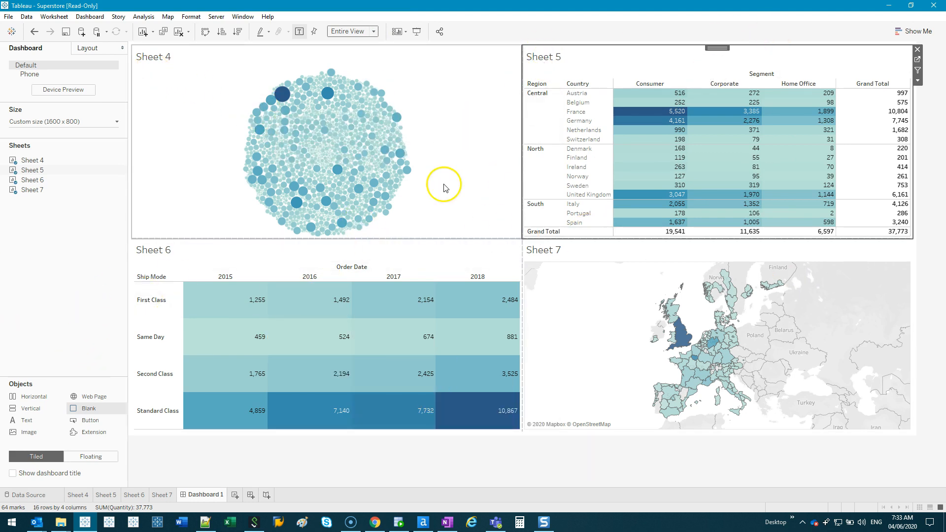
mouse_move(444, 237)
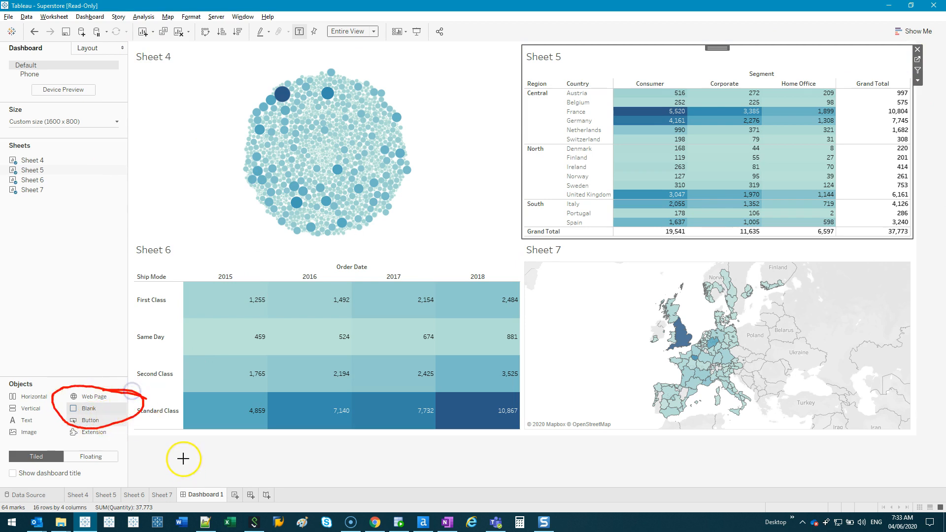
Check Sheet 5's layout settings and narrow Sheet 6 to make room for Sheet 5.
click(88, 48)
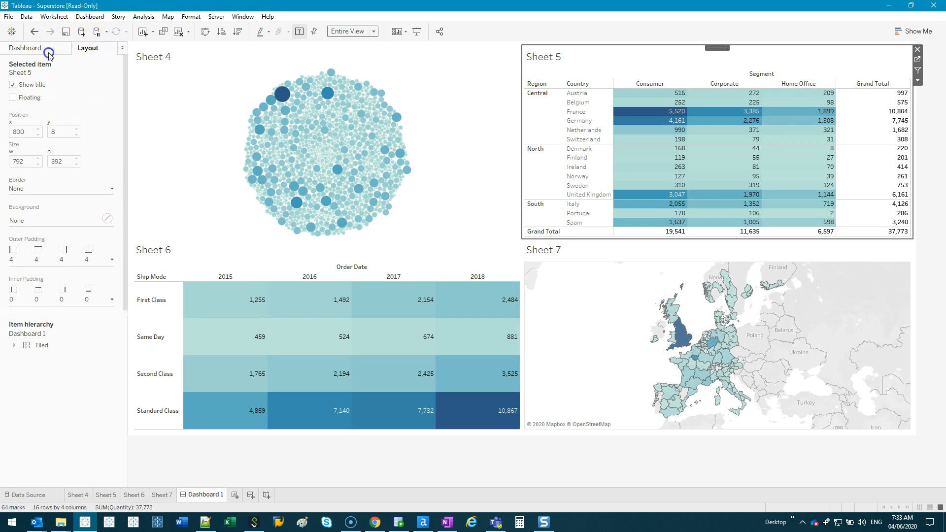
click(24, 48)
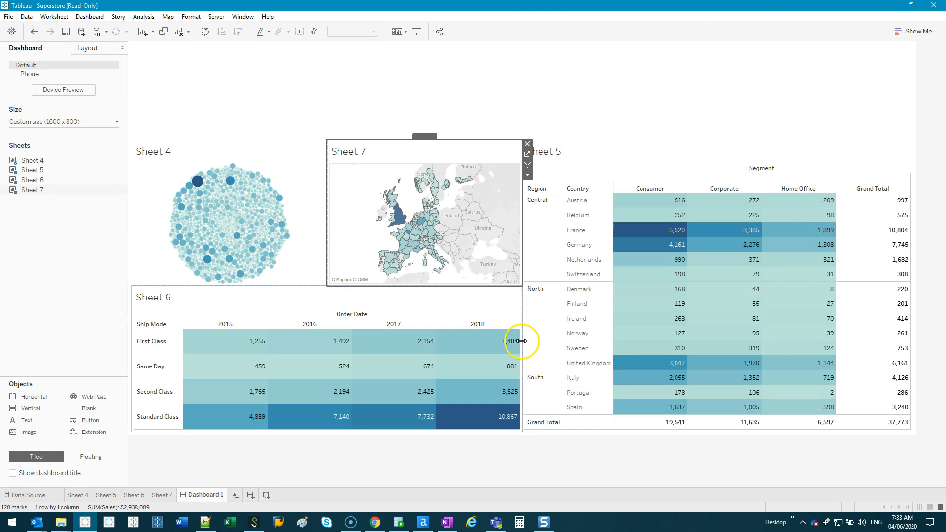
click(526, 143)
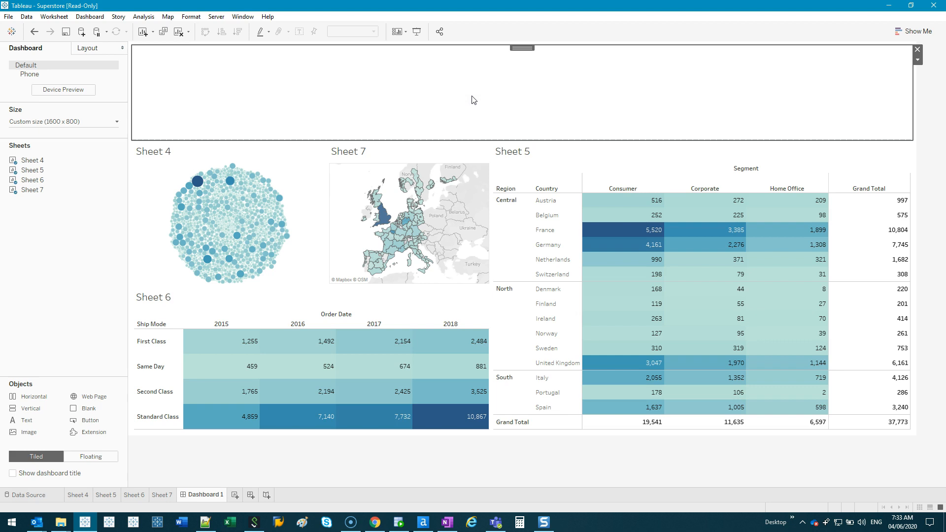
click(632, 154)
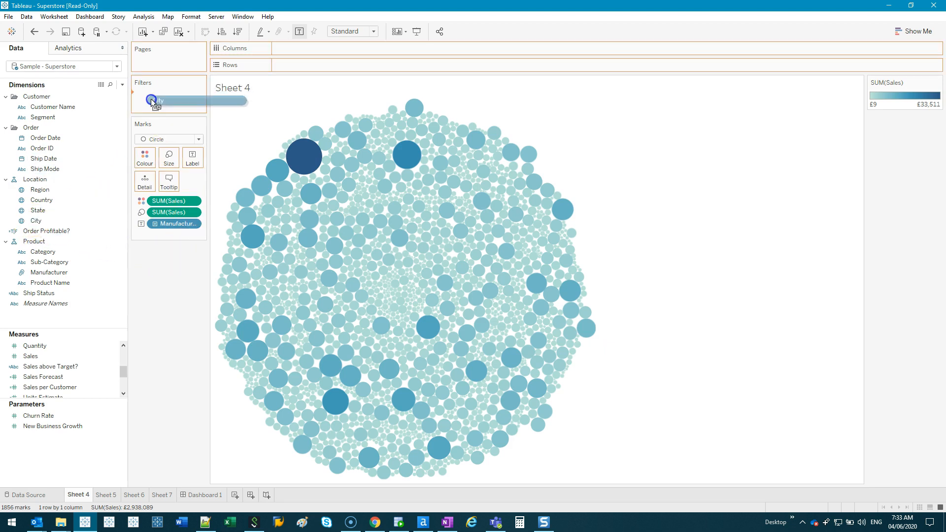
Filter Sheet 4 by City using all values, then return to the dashboard.
click(154, 100)
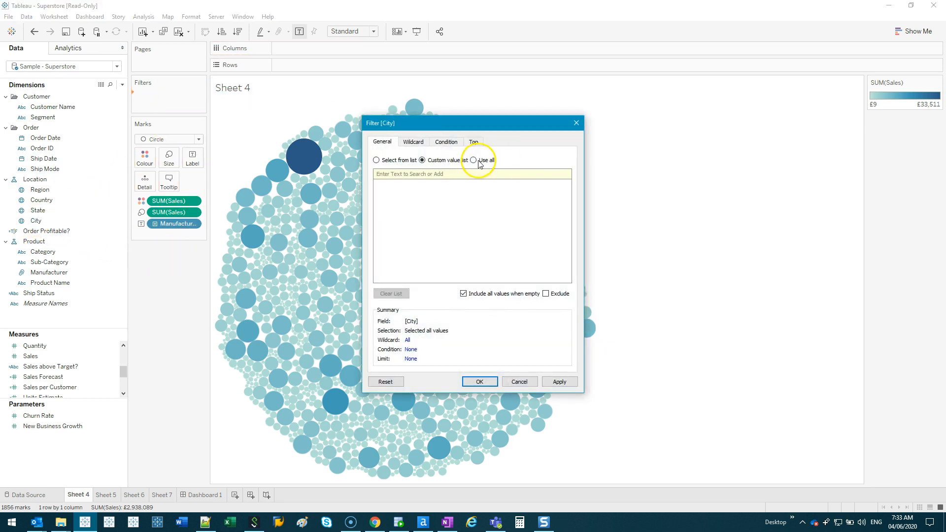
click(475, 159)
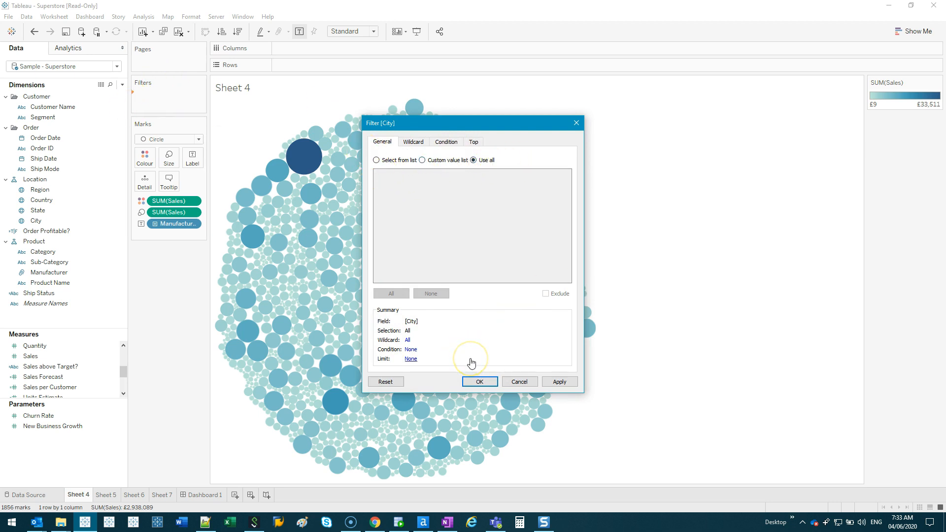
mouse_move(479, 381)
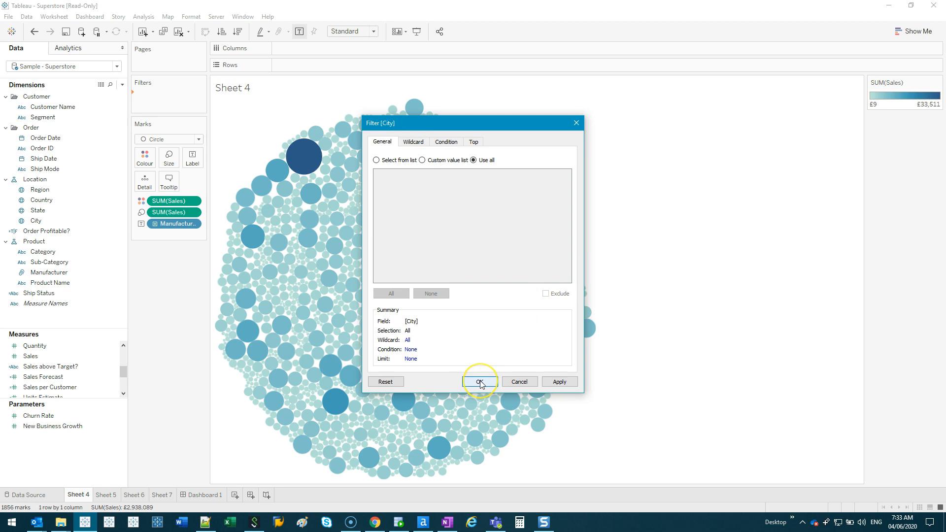
click(479, 381)
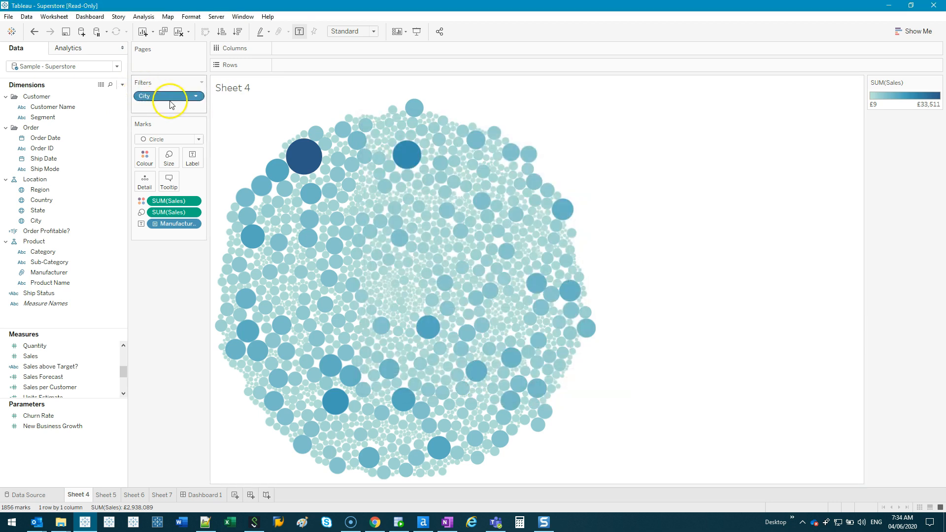
click(205, 495)
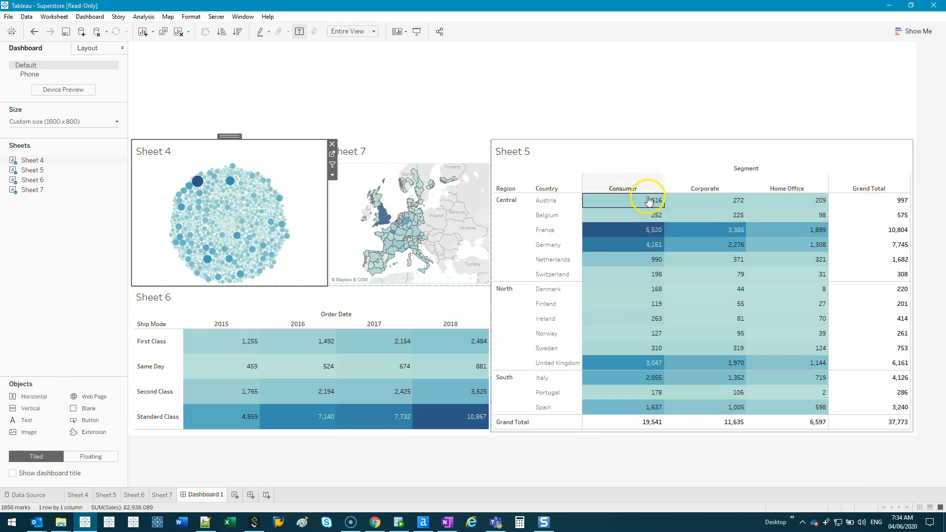
Show the City filter as a floating search box in the dashboard's top strip.
click(143, 16)
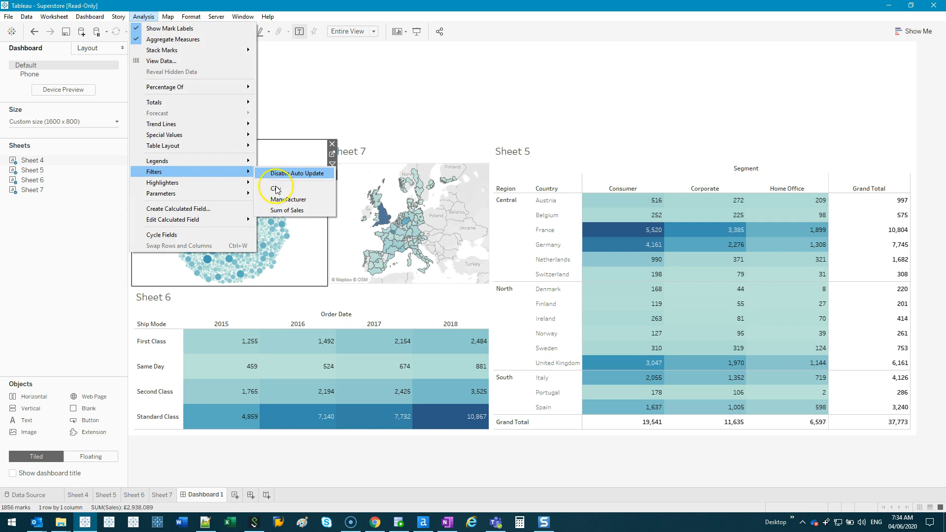
click(276, 188)
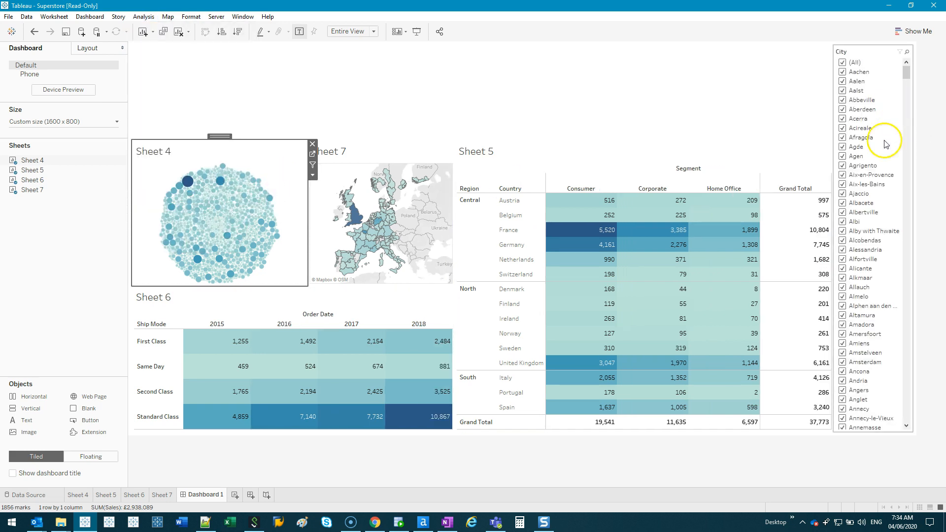
click(912, 51)
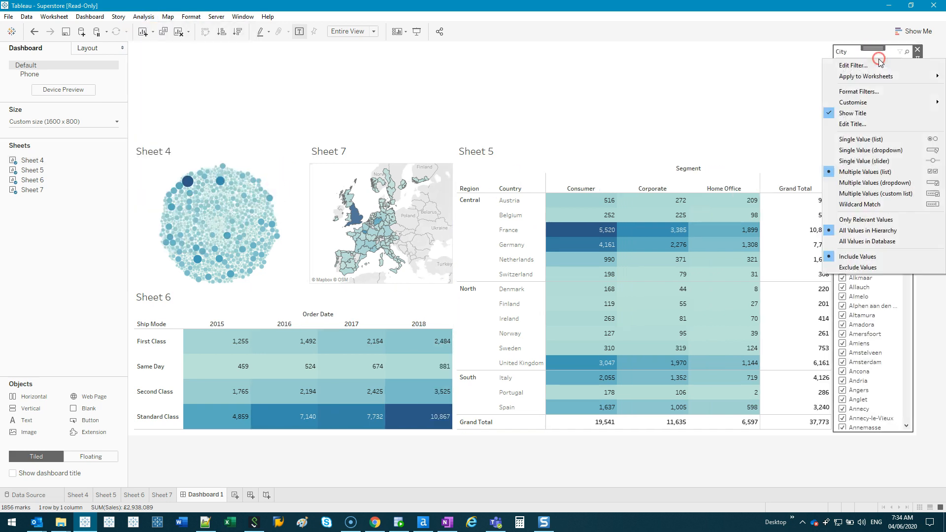
mouse_move(865, 172)
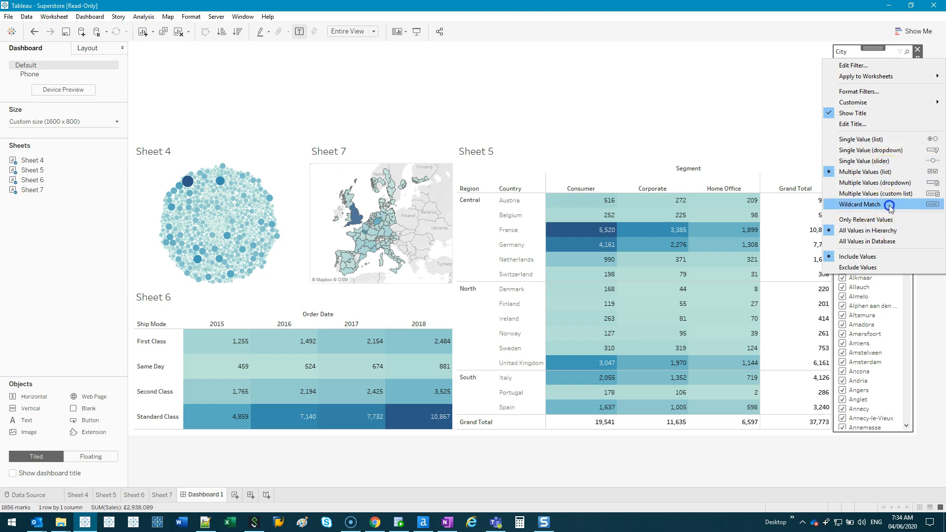
click(861, 204)
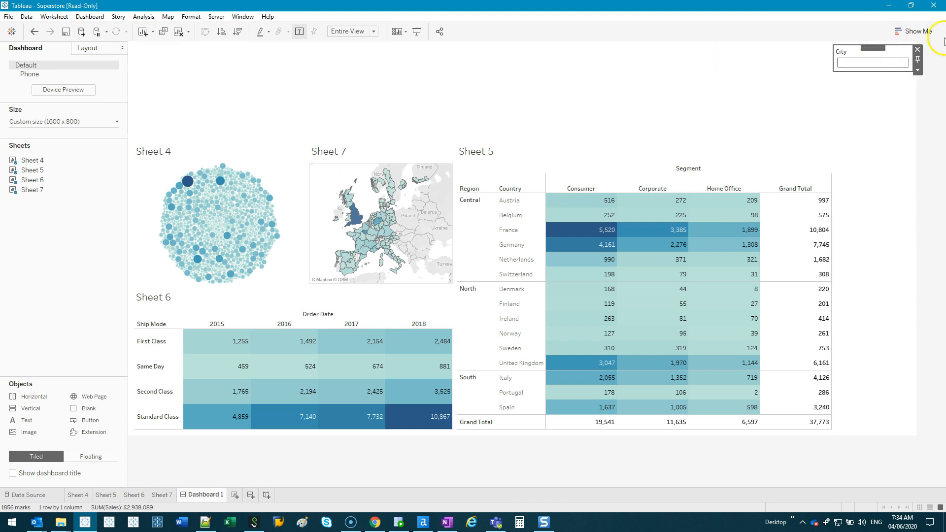
click(916, 70)
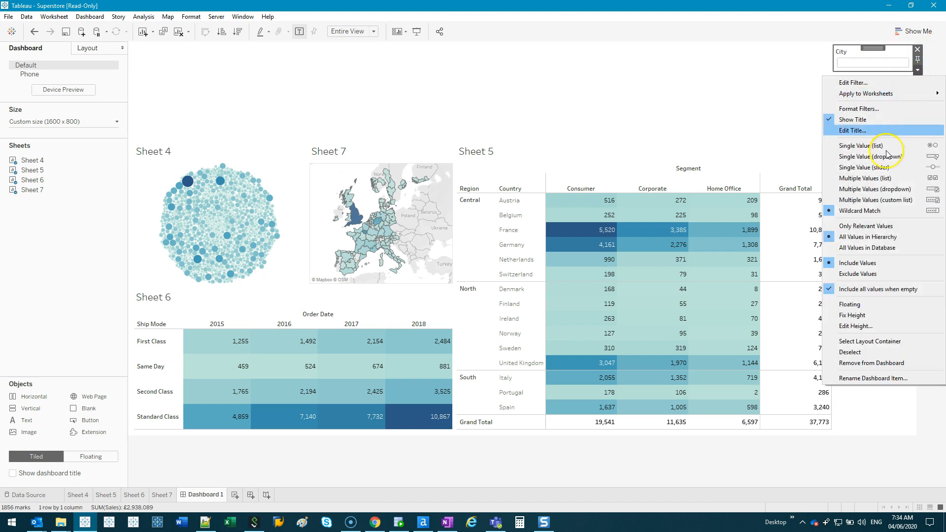
mouse_move(886, 307)
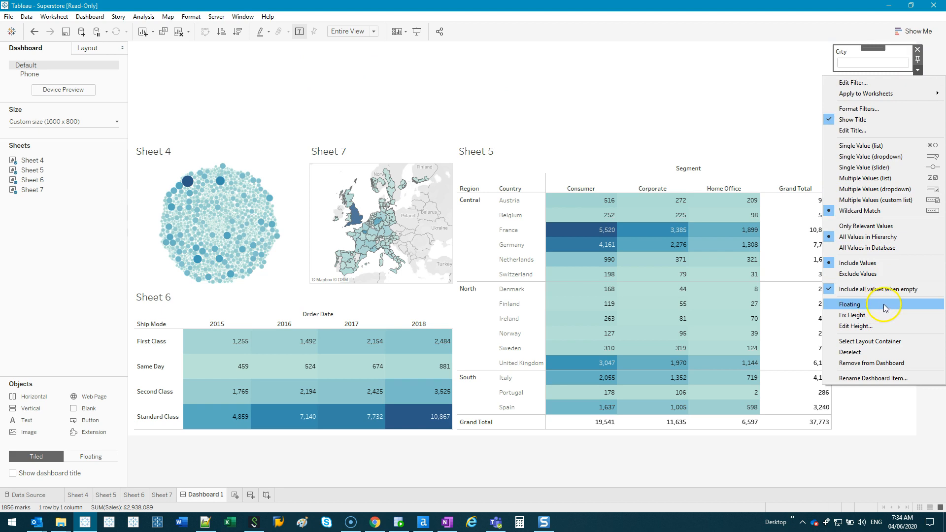
click(851, 303)
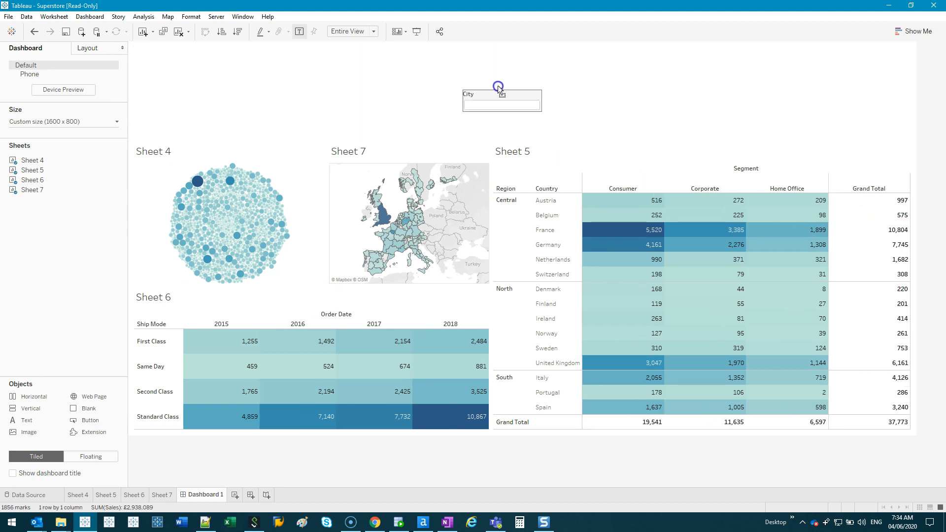
click(545, 97)
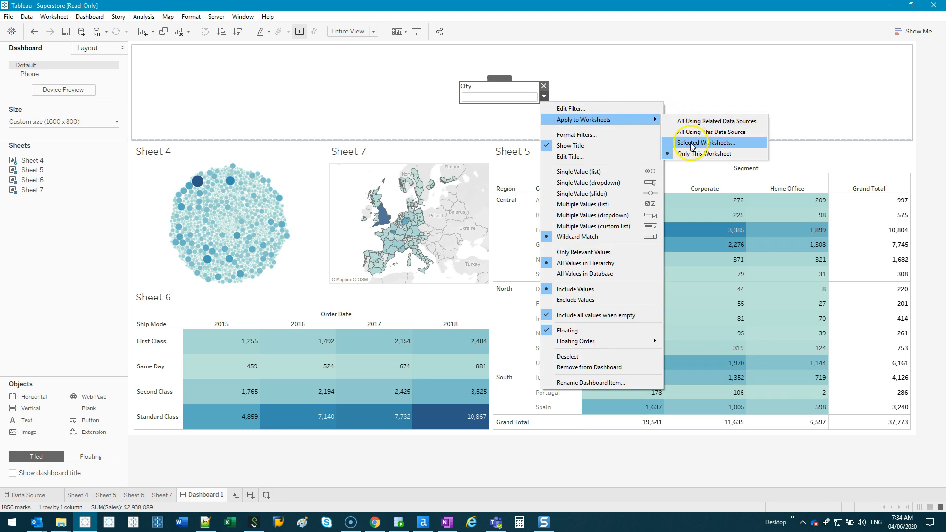
Apply the City filter to all four worksheets on the dashboard.
click(704, 143)
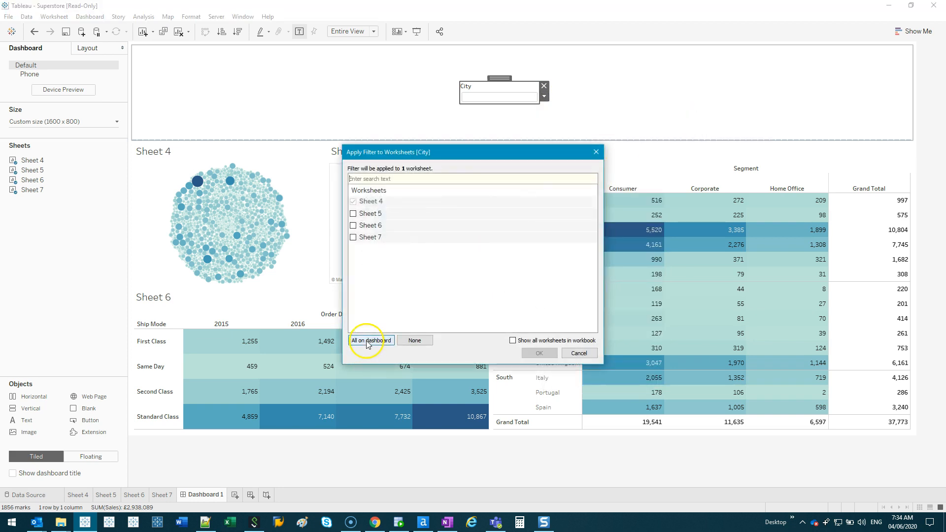
click(371, 339)
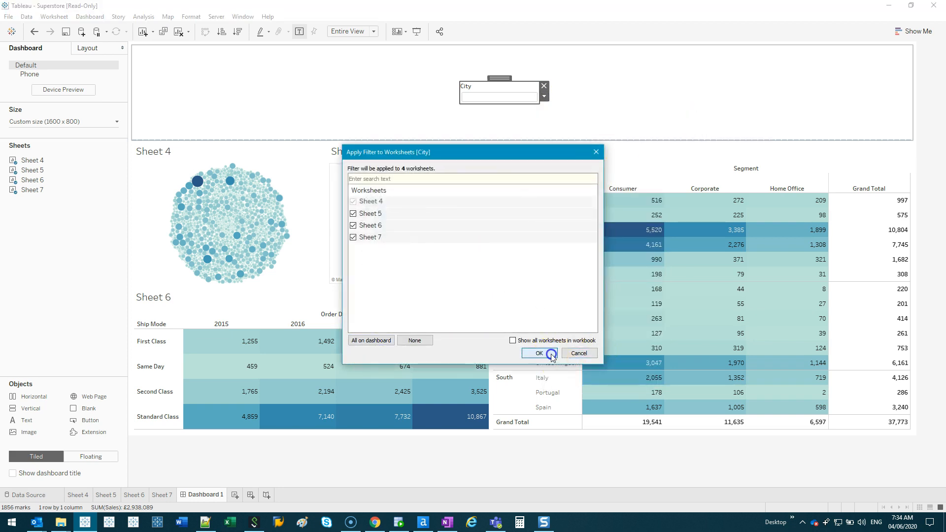
click(538, 353)
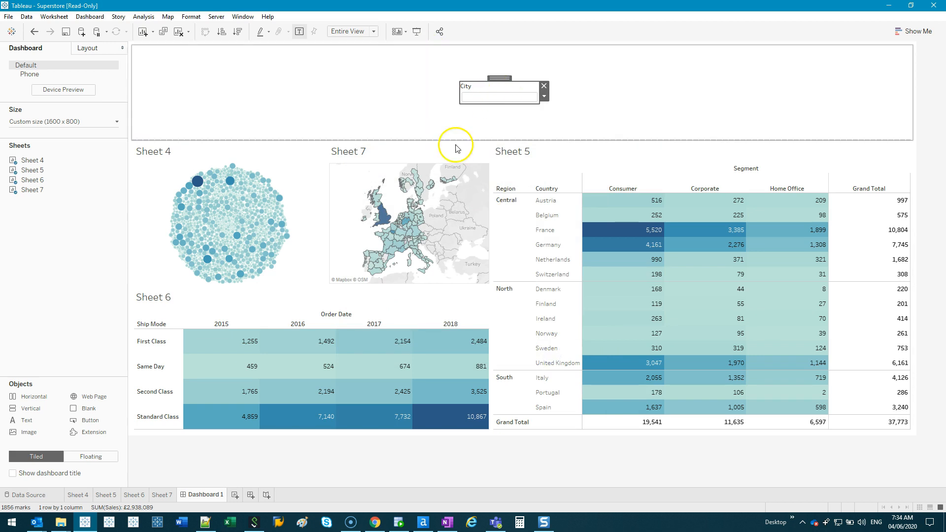
mouse_move(389, 227)
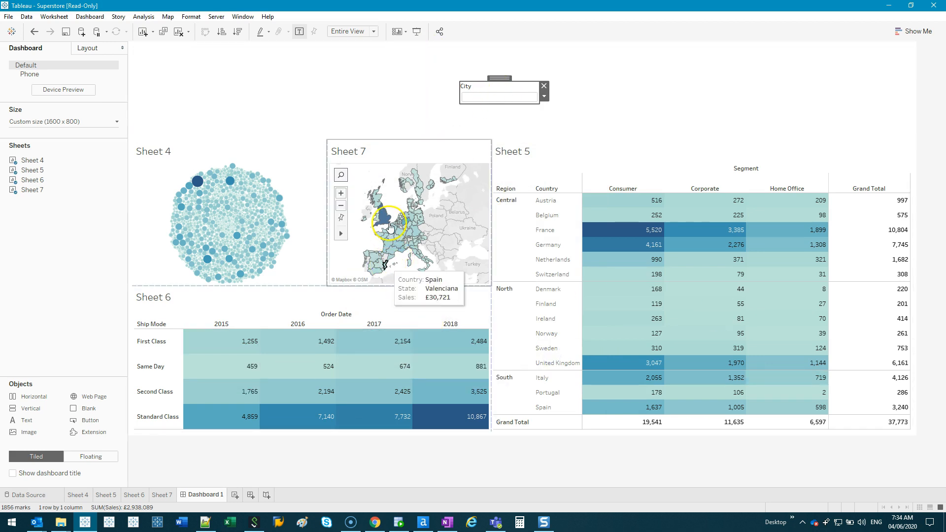
text(London)
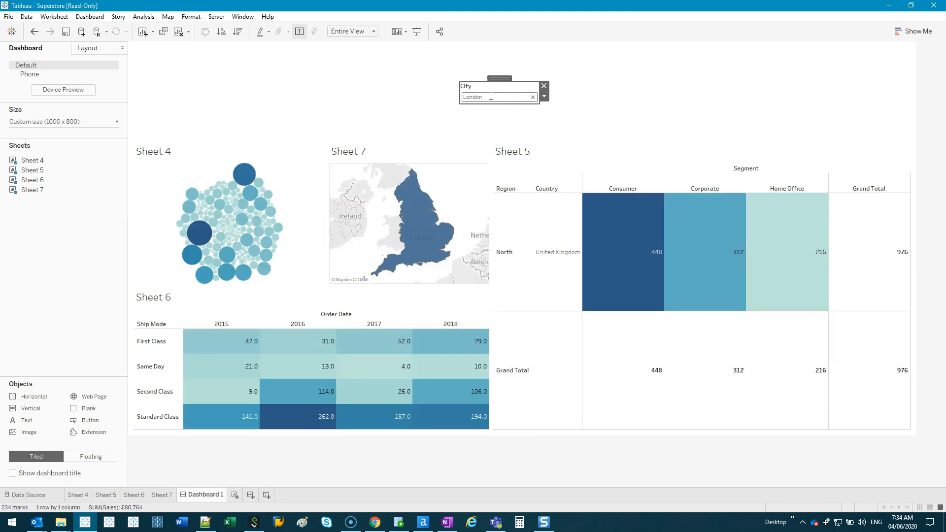
mouse_move(504, 97)
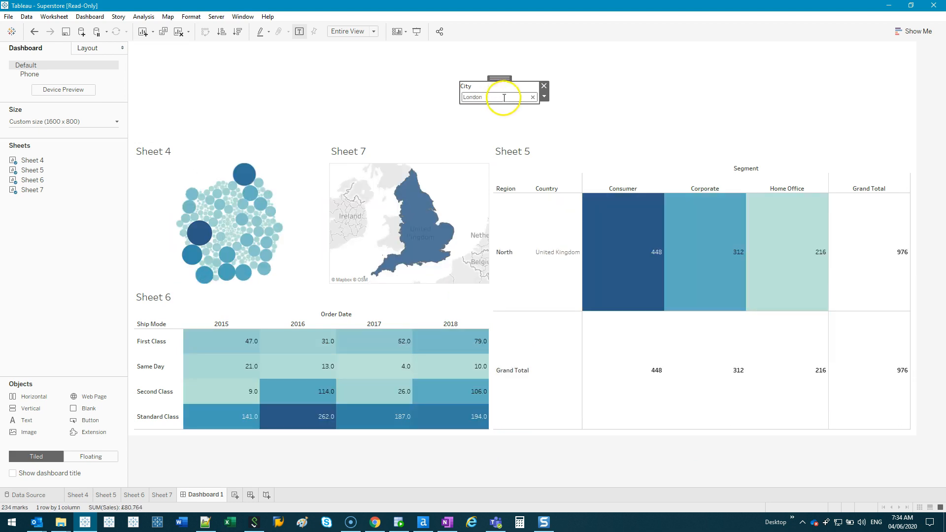
click(532, 97)
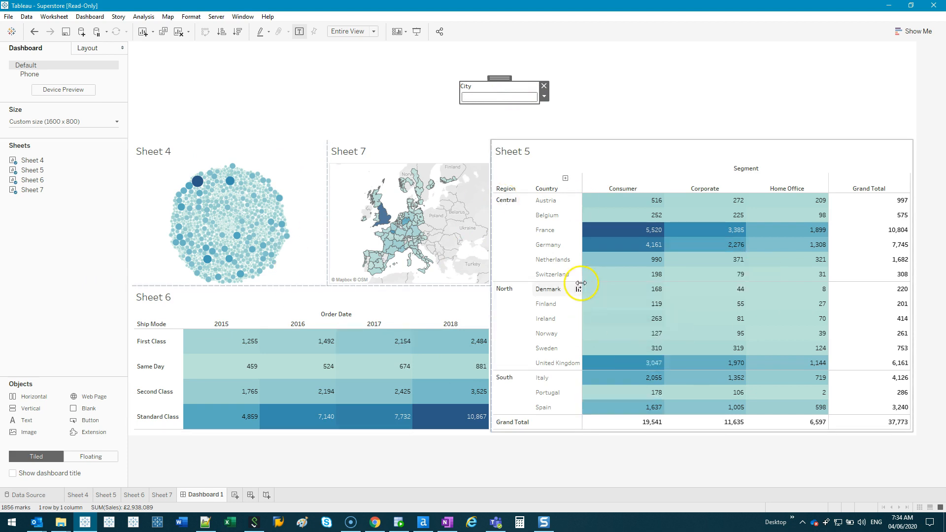
mouse_move(627, 260)
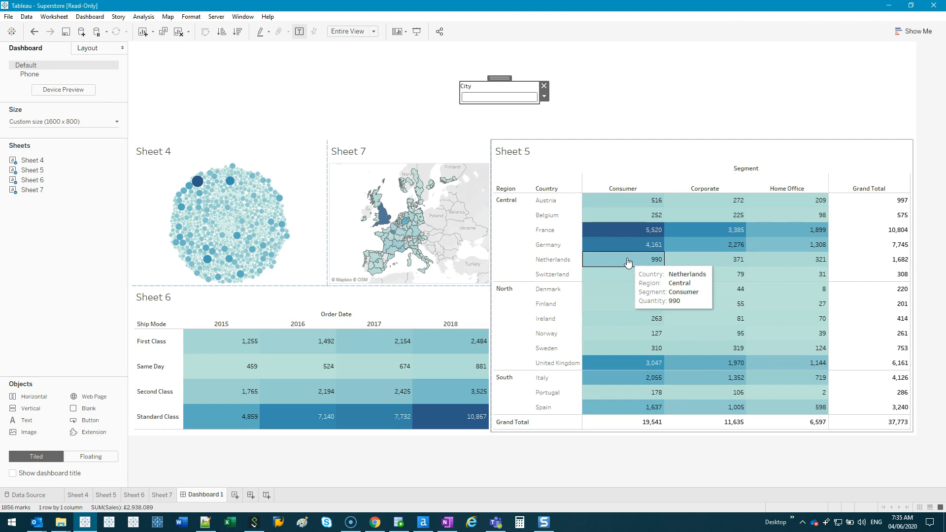
click(498, 97)
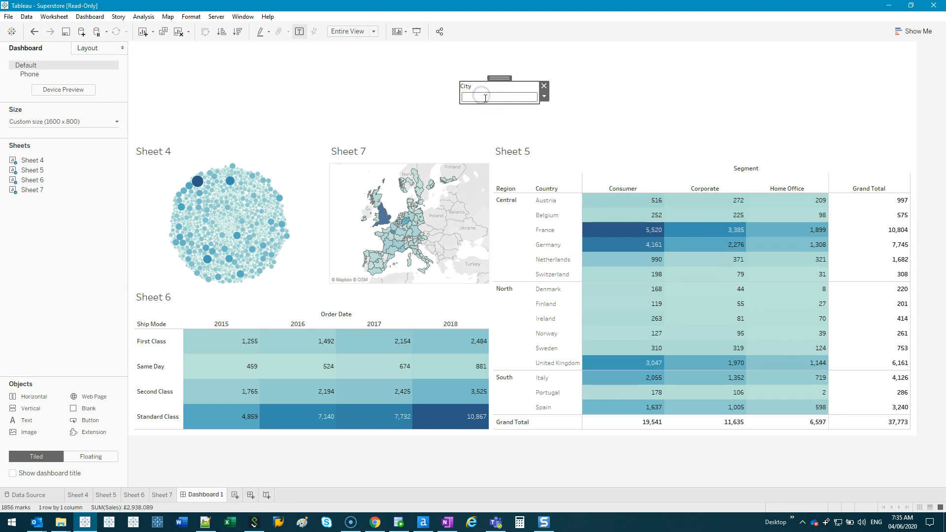
mouse_move(253, 210)
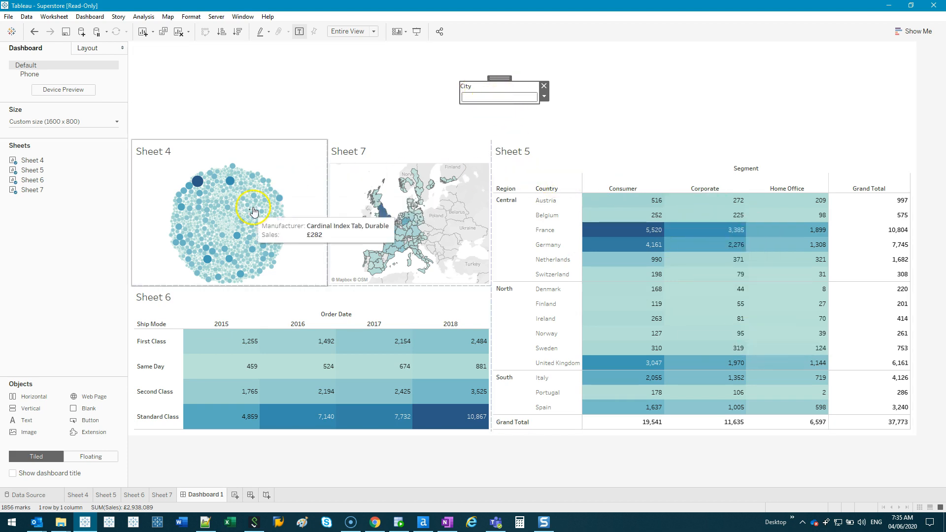
mouse_move(199, 229)
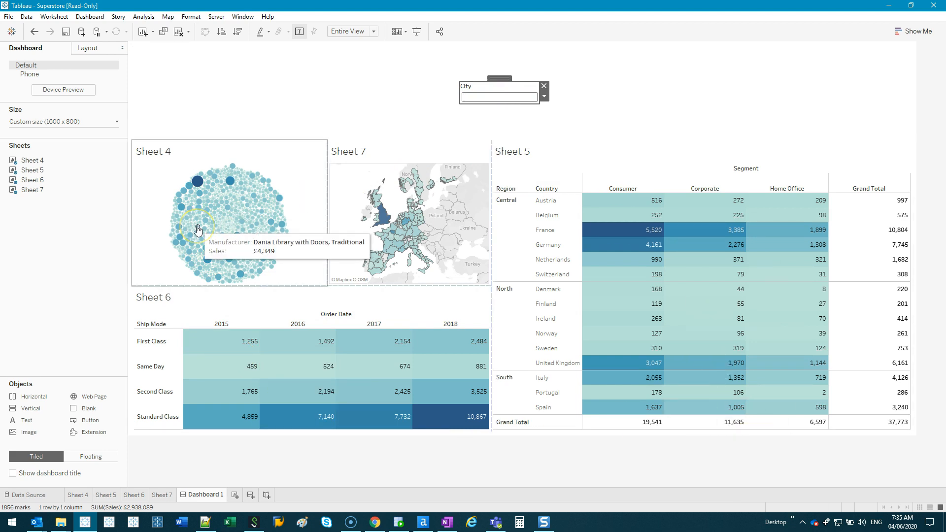
mouse_move(201, 230)
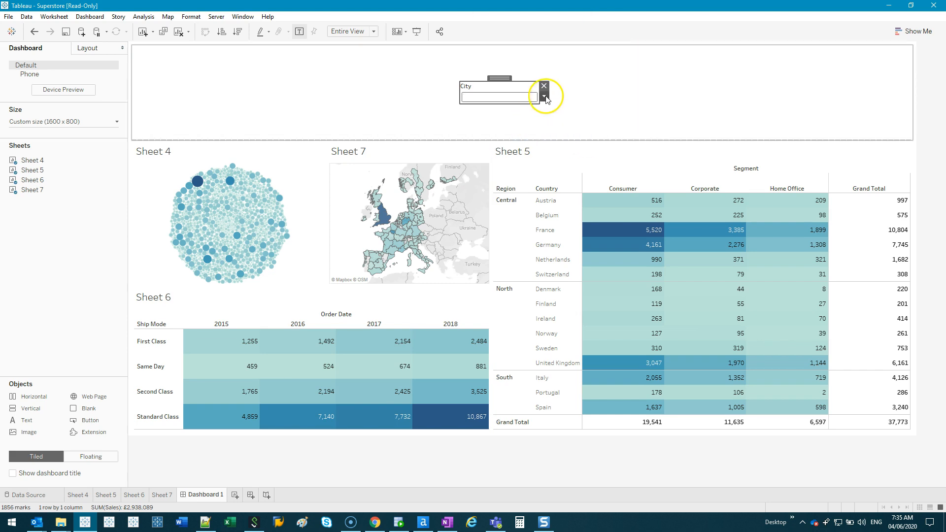
Open the City filter's dropdown options menu.
click(543, 96)
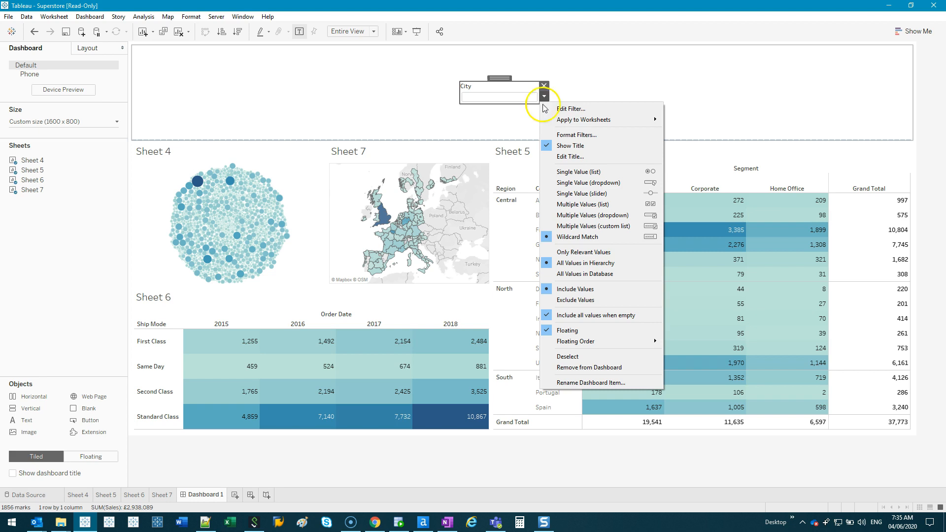
mouse_move(605, 315)
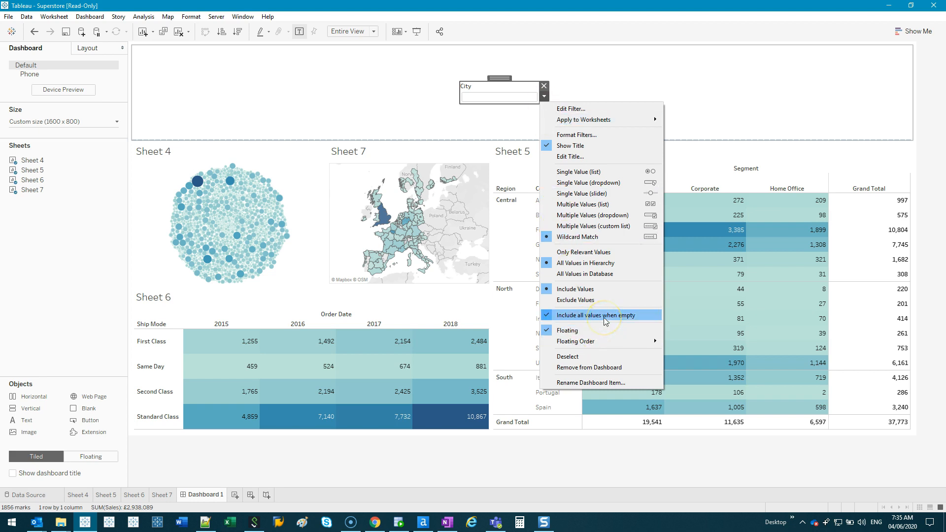
mouse_move(608, 321)
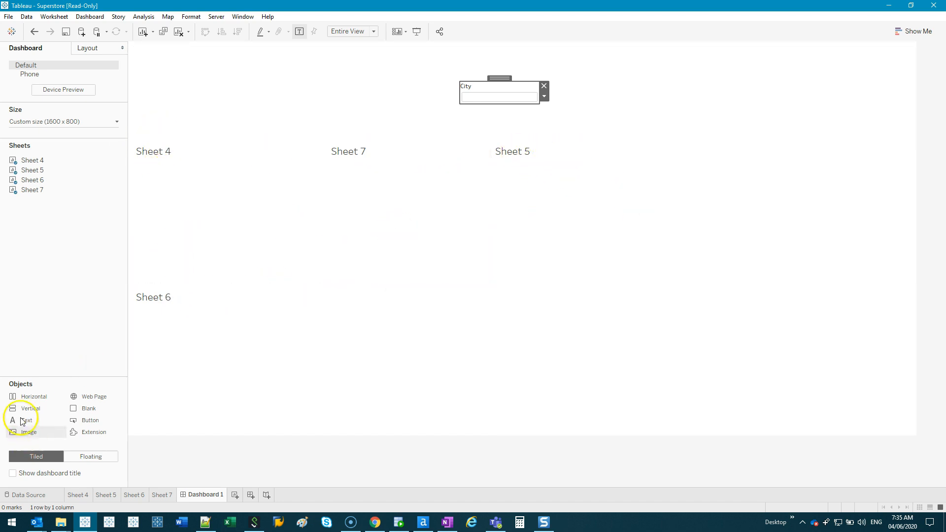
mouse_move(54, 286)
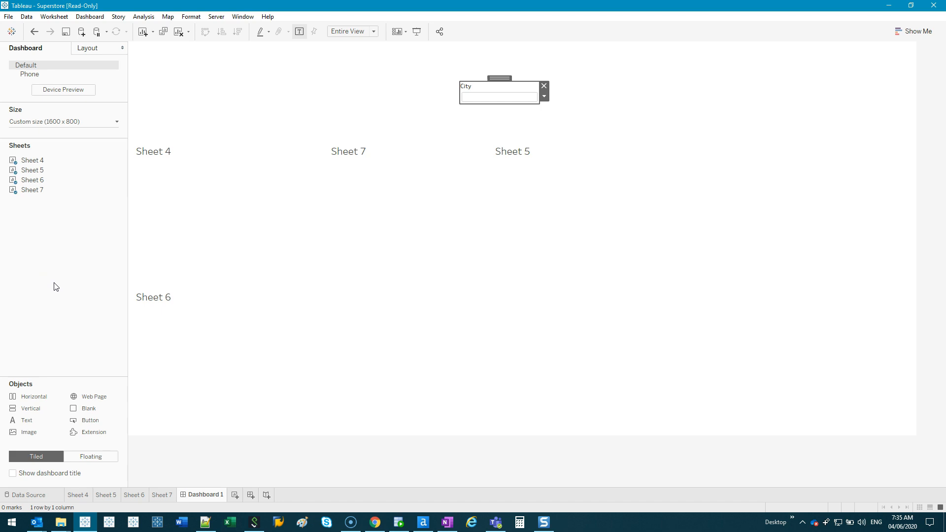
Bring up the Sheet 4 and Sheet 5 title options and hide the Sheet 5 title.
right_click(153, 296)
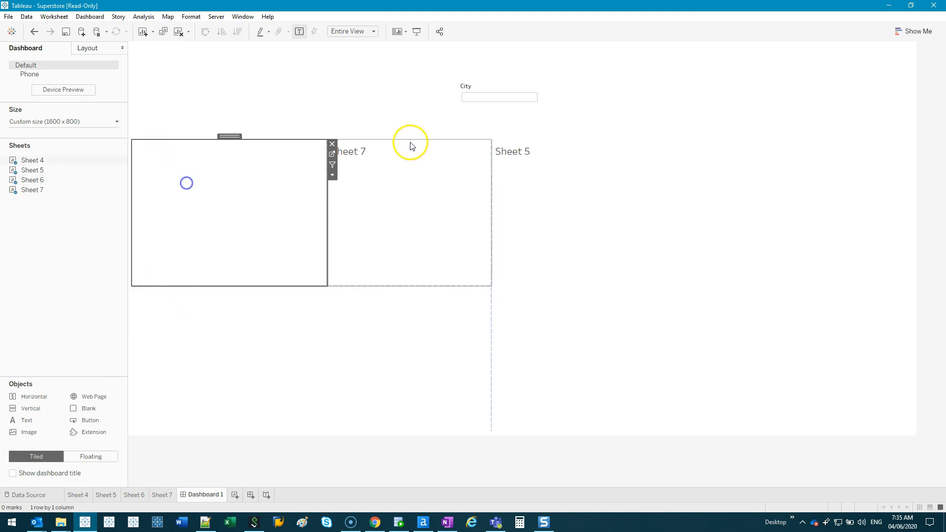
right_click(513, 151)
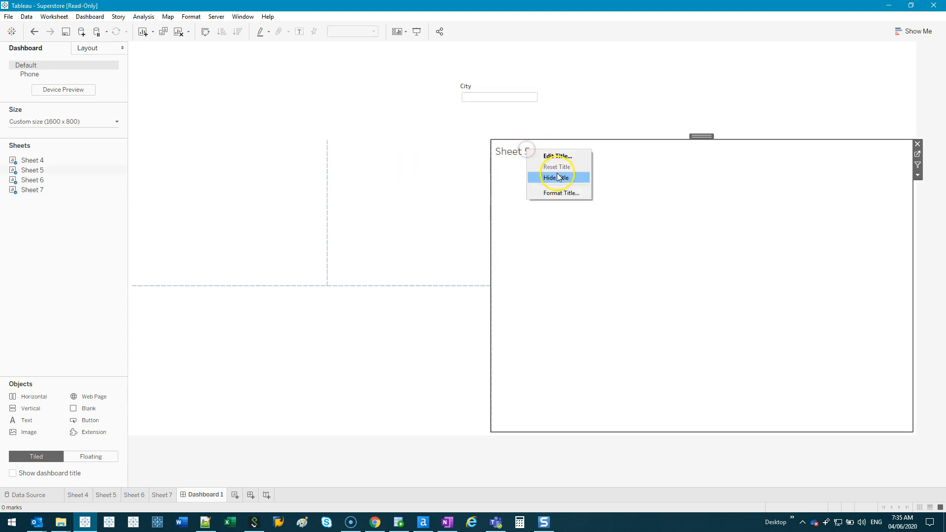
click(556, 177)
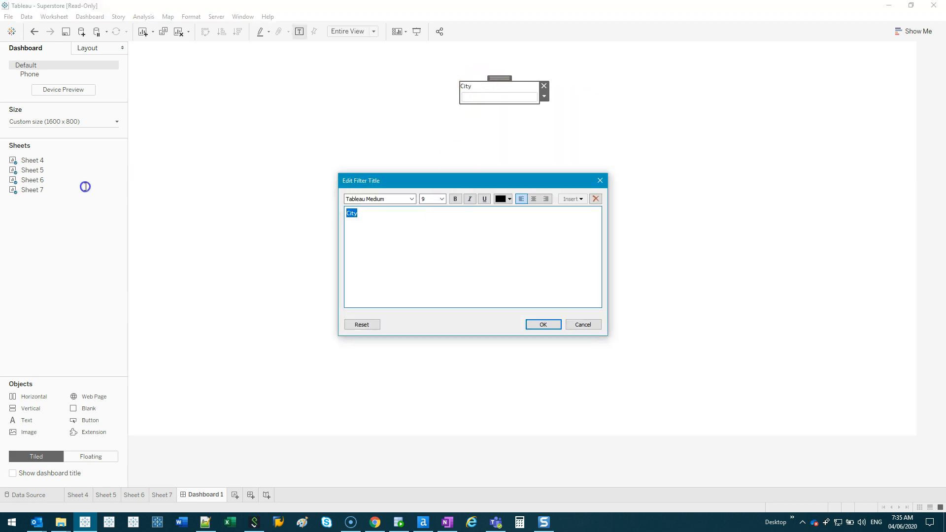
Title the City filter 'Which City?', centred at font size 12.
text(Which City?)
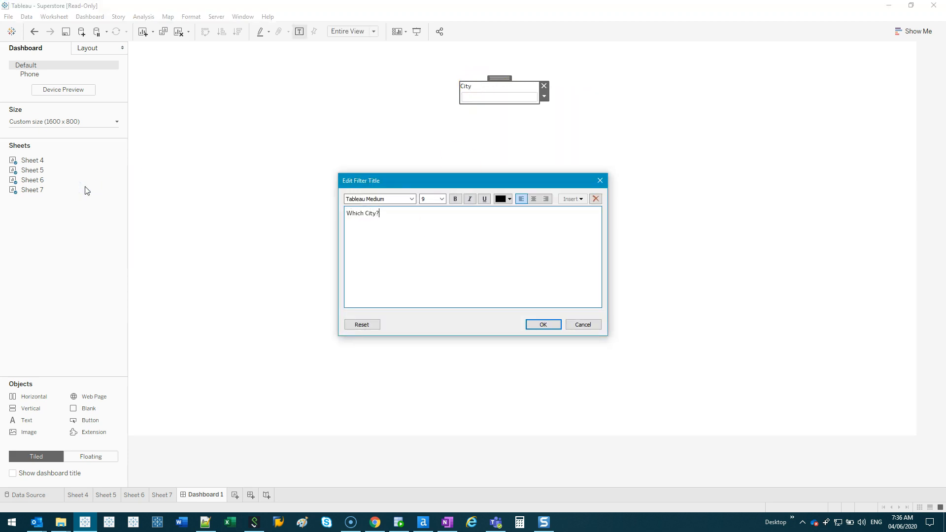
click(441, 199)
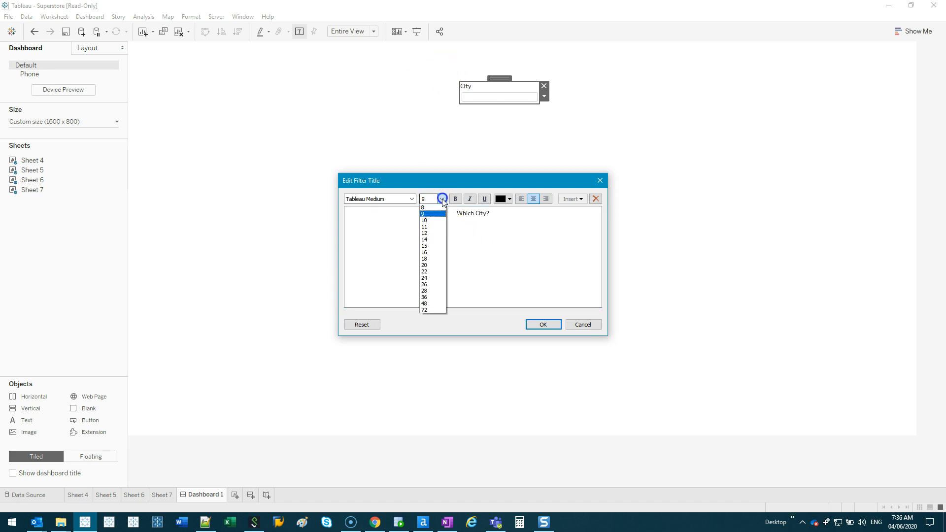
click(441, 199)
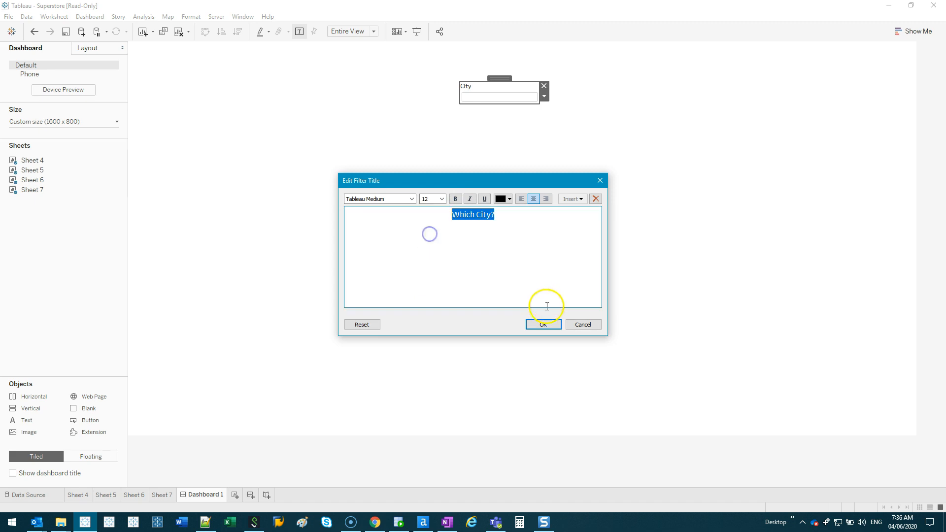
click(542, 325)
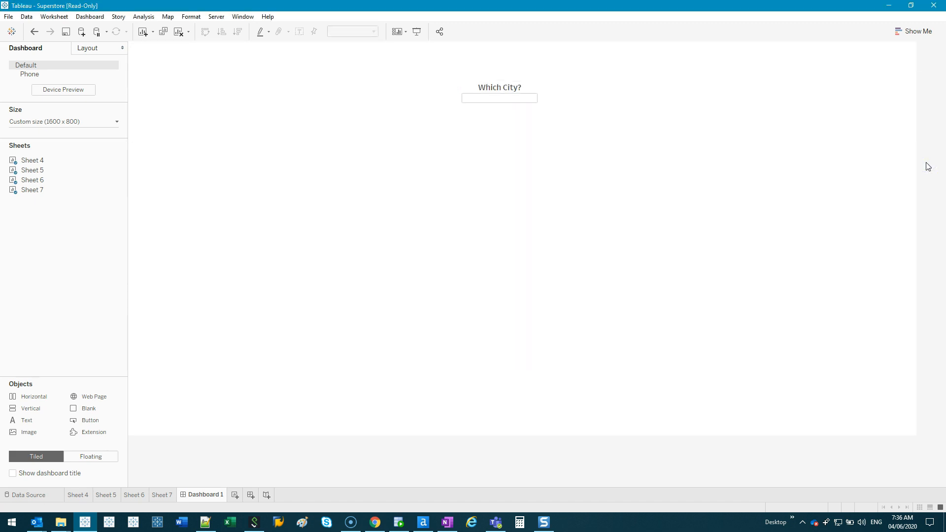
Search for 'Paris' in the Which City? box.
click(498, 97)
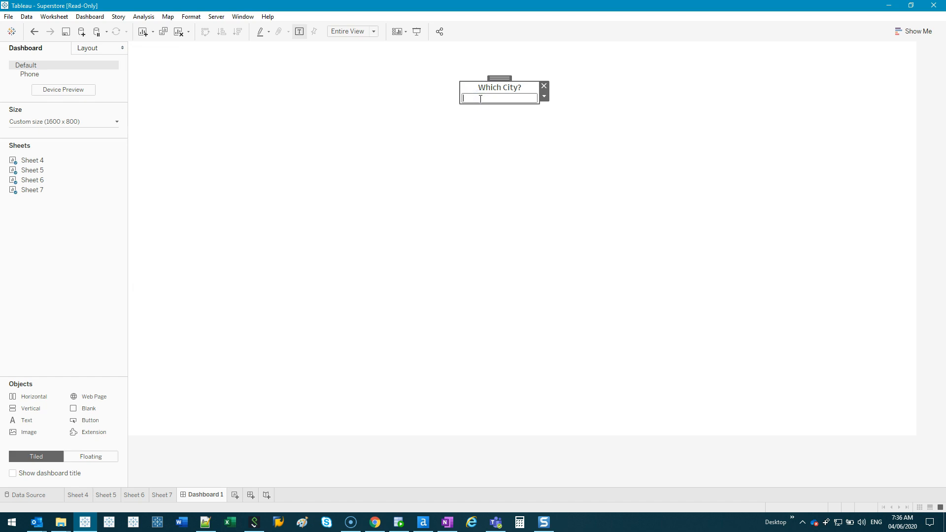
text(Paris)
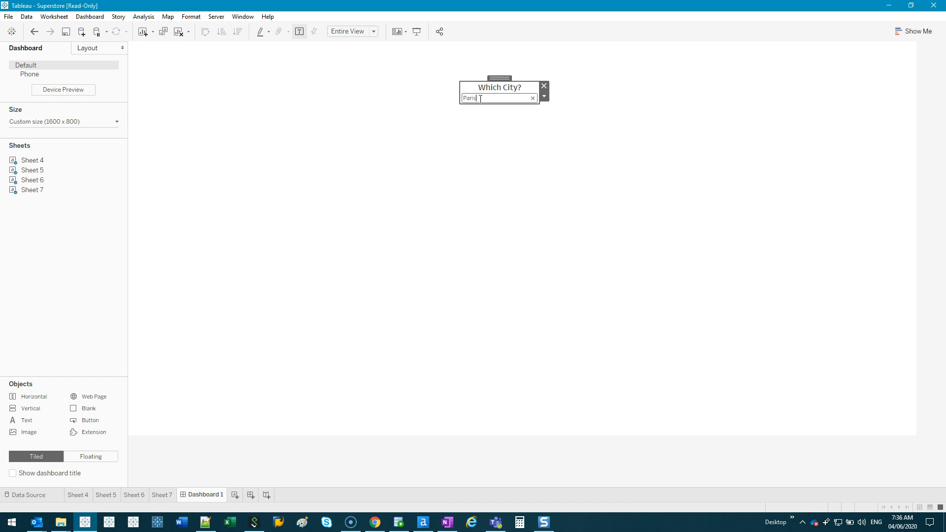
key(Return)
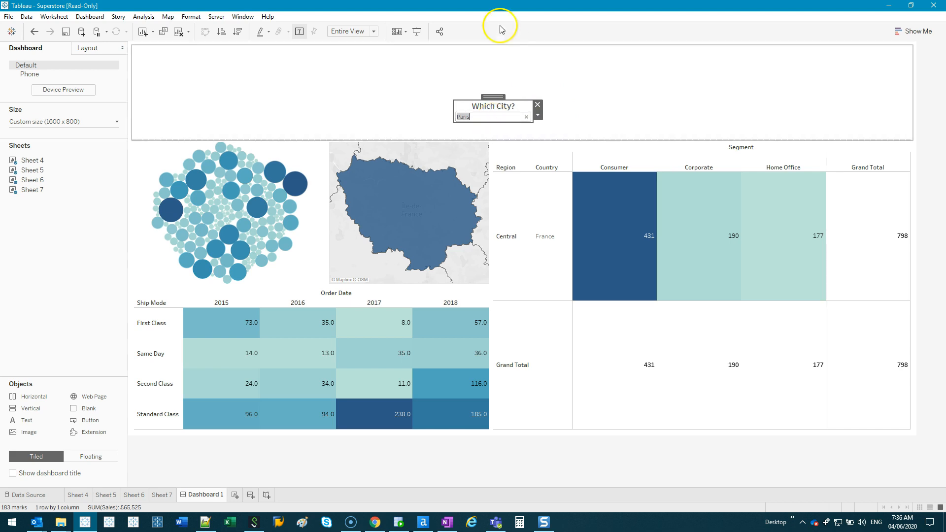
mouse_move(695, 78)
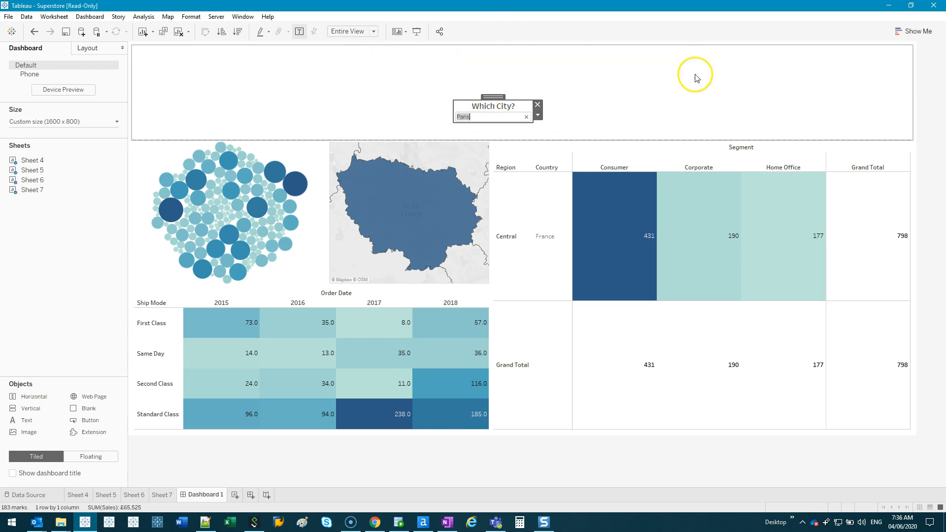
mouse_move(455, 60)
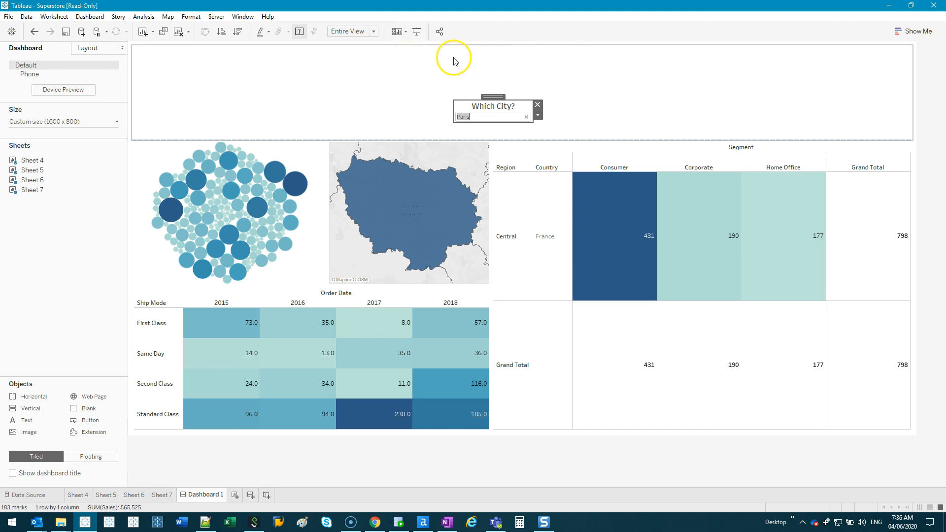
mouse_move(406, 260)
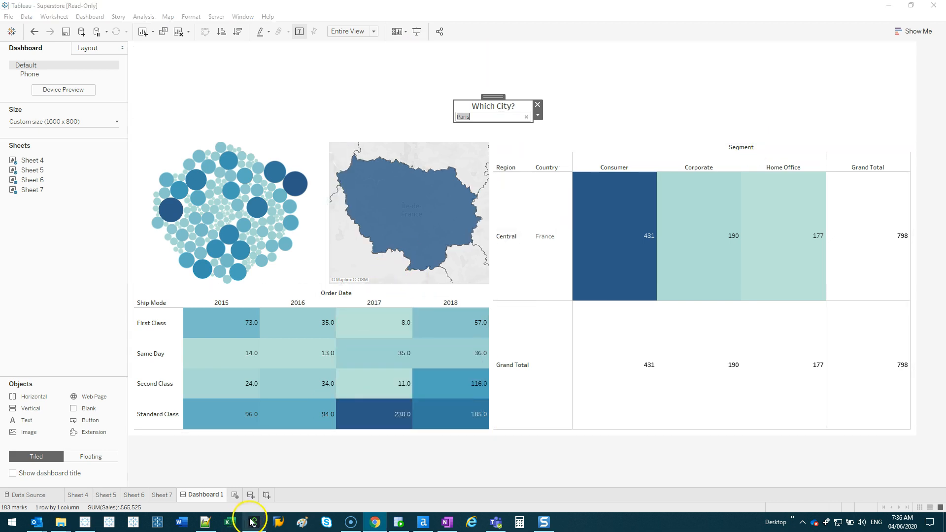
Paste the Google logo in Paint and add 'Patrick' and 'Patroogle' at size 72.
click(302, 523)
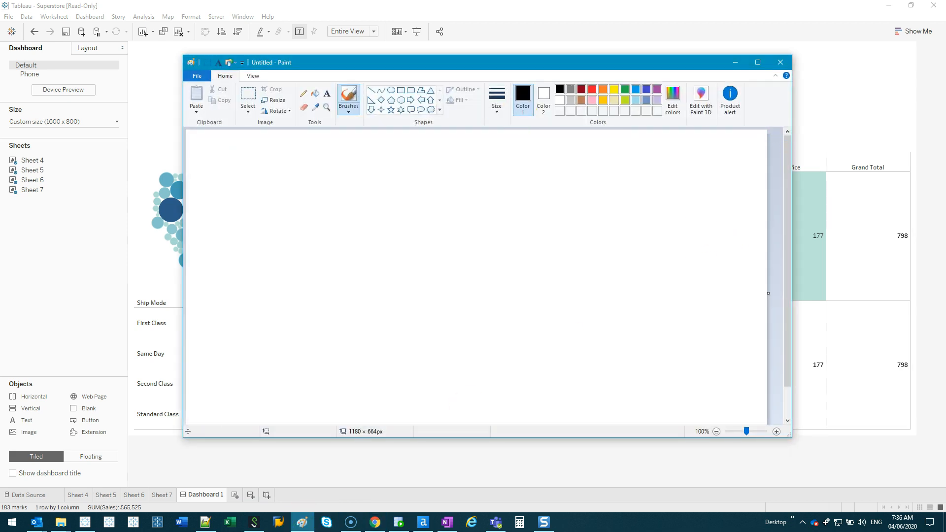
click(374, 522)
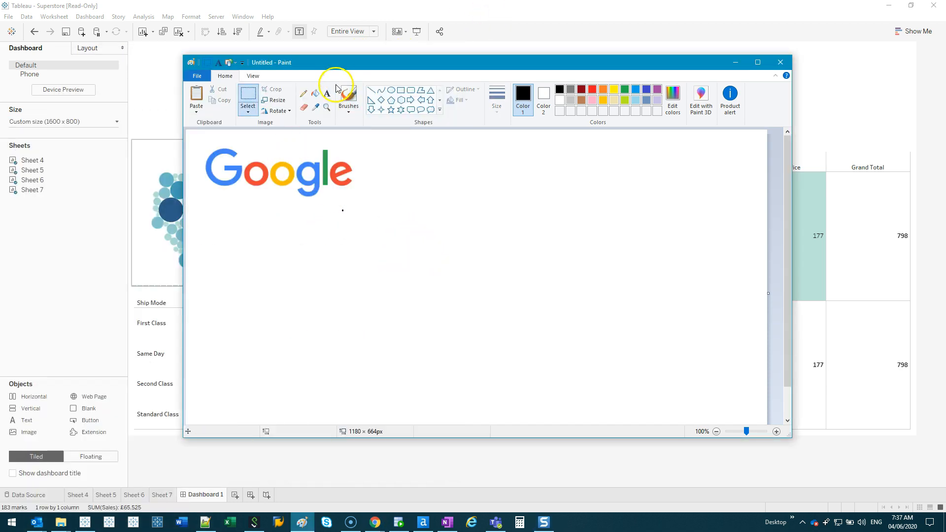
mouse_move(327, 92)
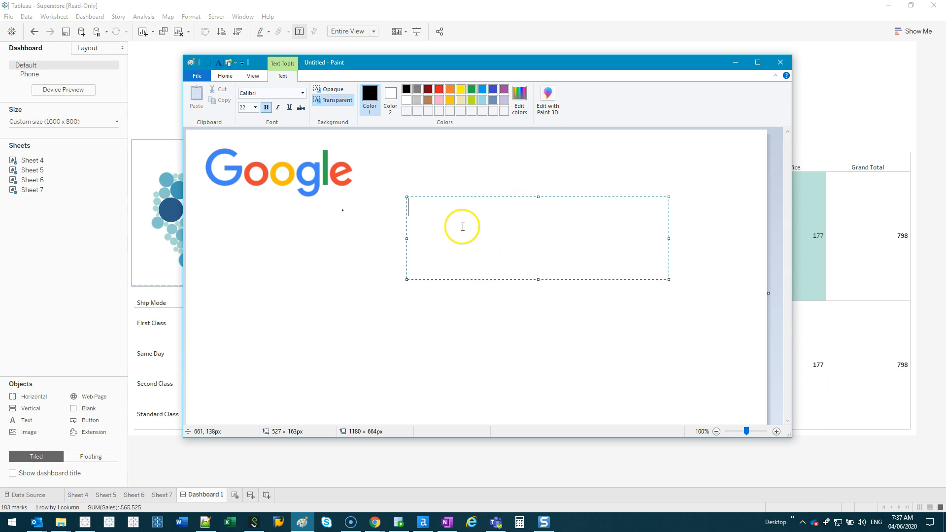
mouse_move(473, 247)
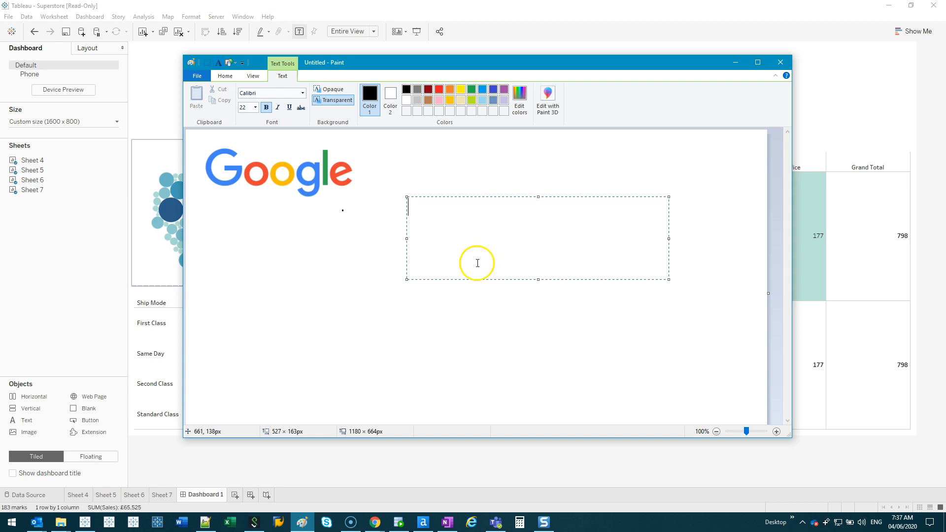
text(Patrick)
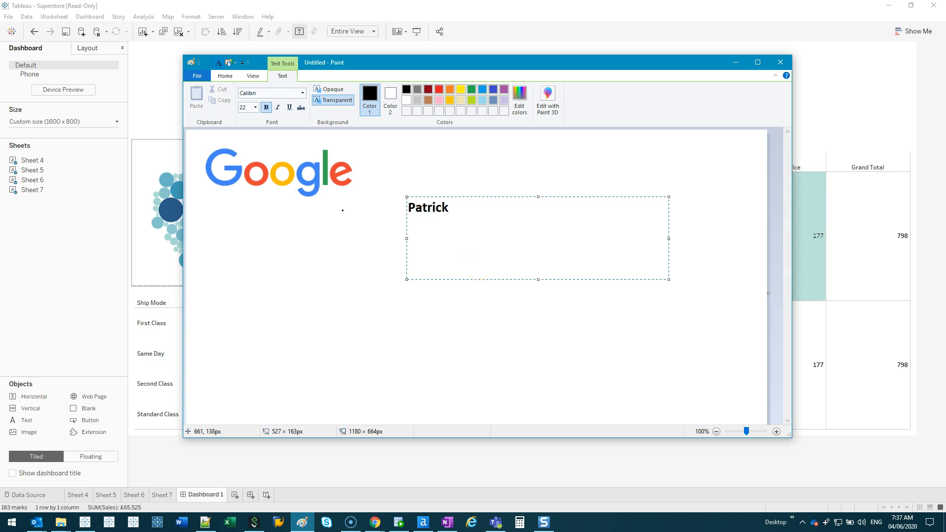
text(P)
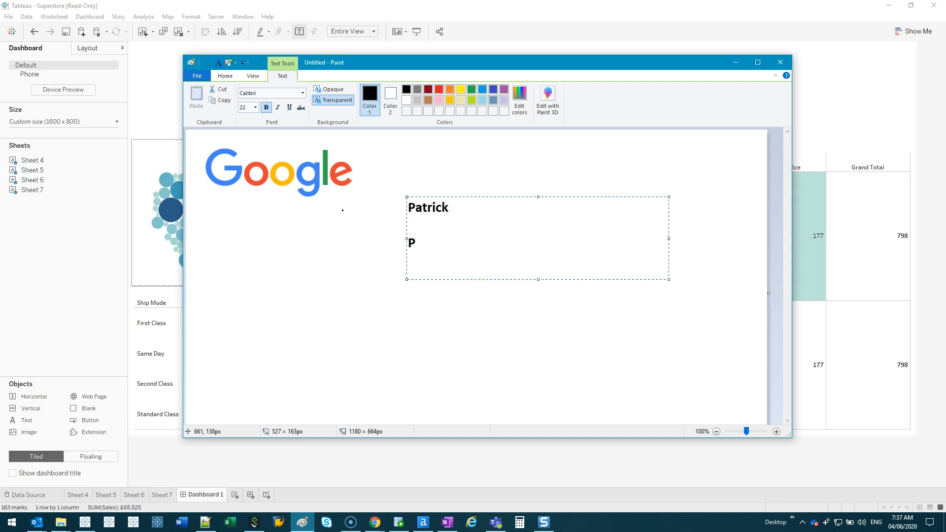
text(atroogle)
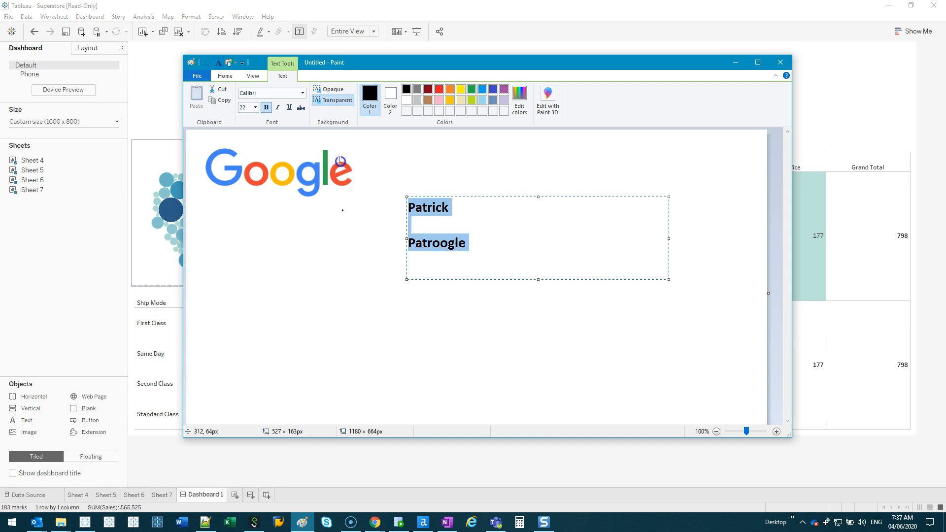
click(254, 107)
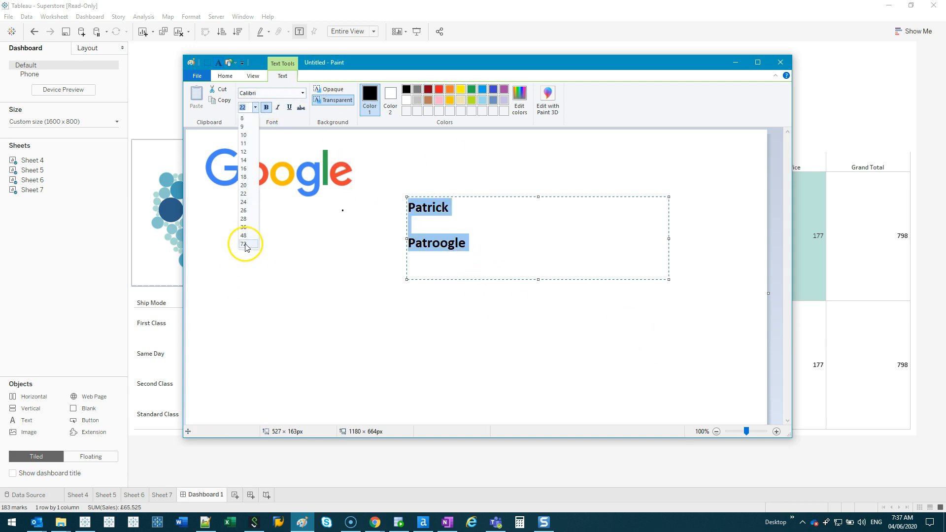
click(243, 235)
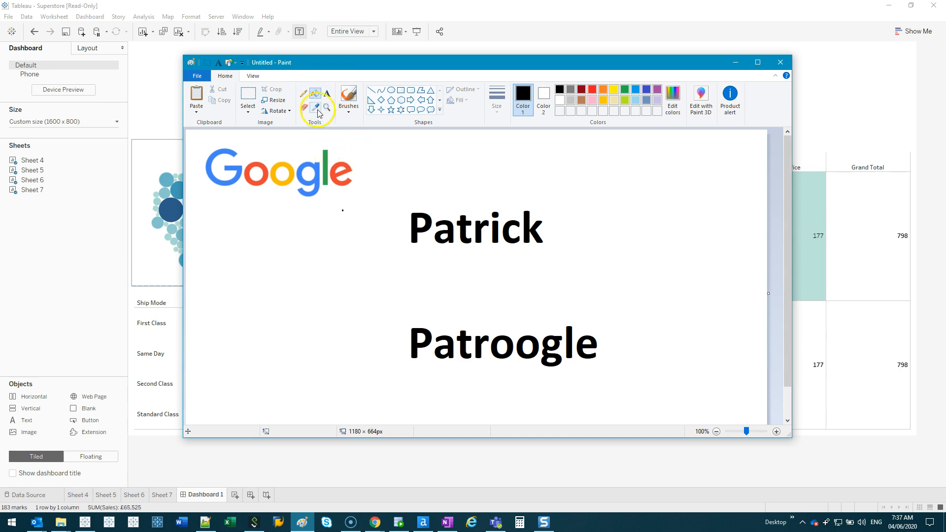
mouse_move(215, 151)
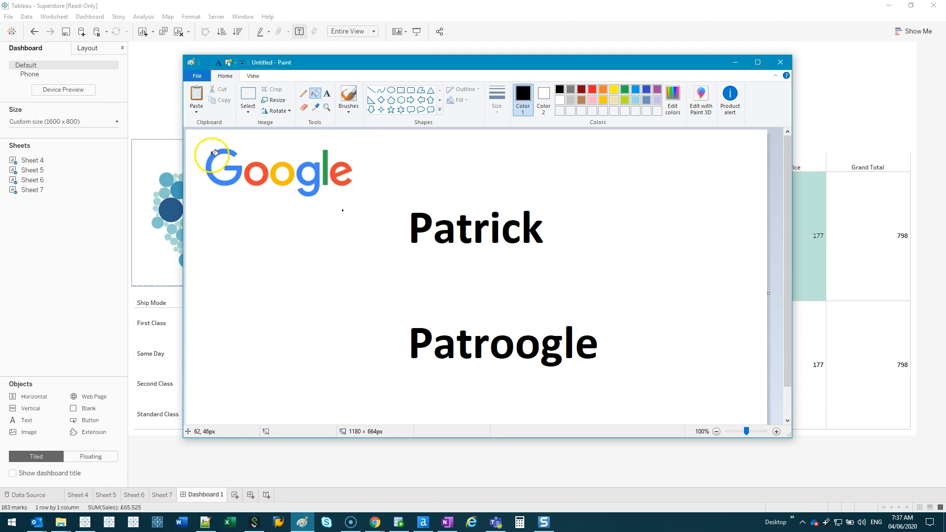
mouse_move(325, 143)
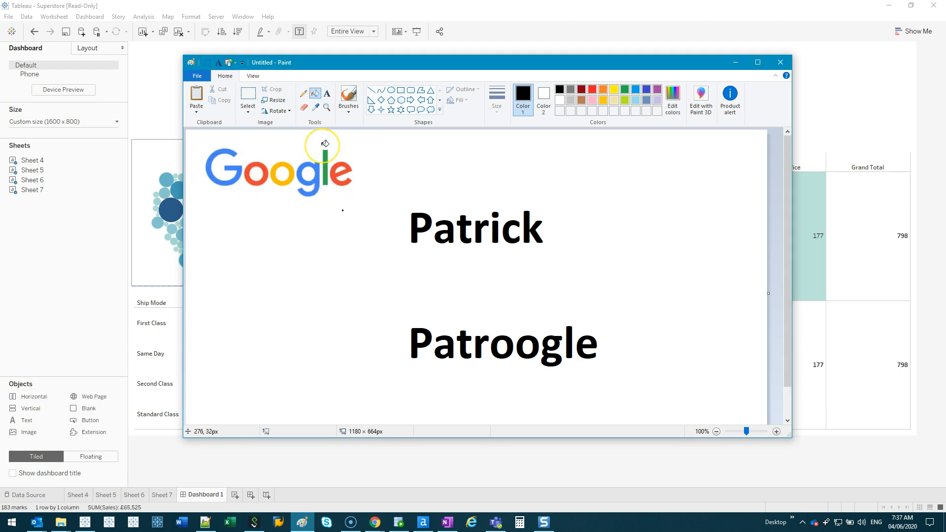
mouse_move(246, 132)
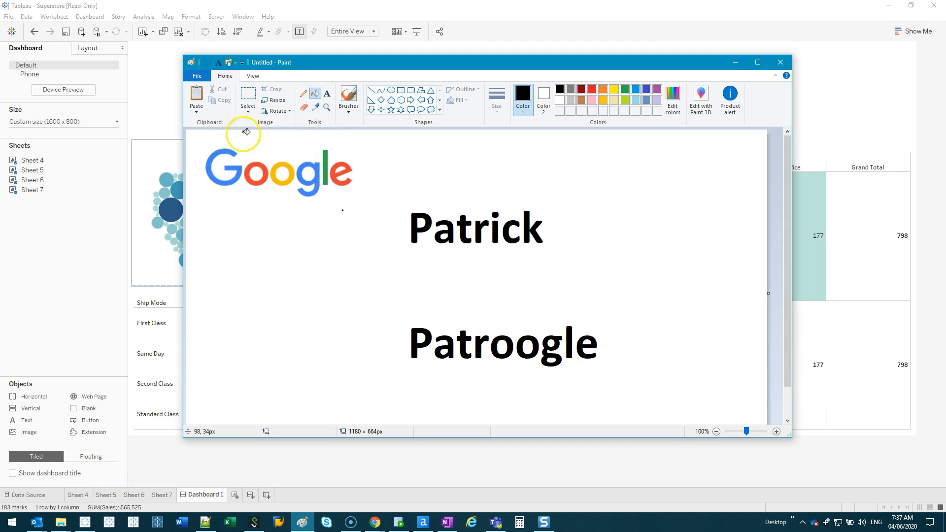
mouse_move(315, 109)
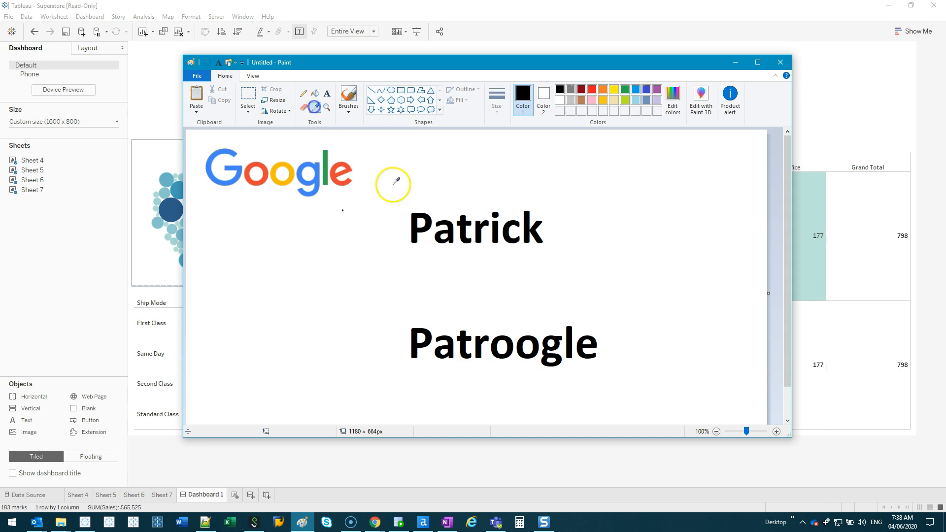
mouse_move(415, 333)
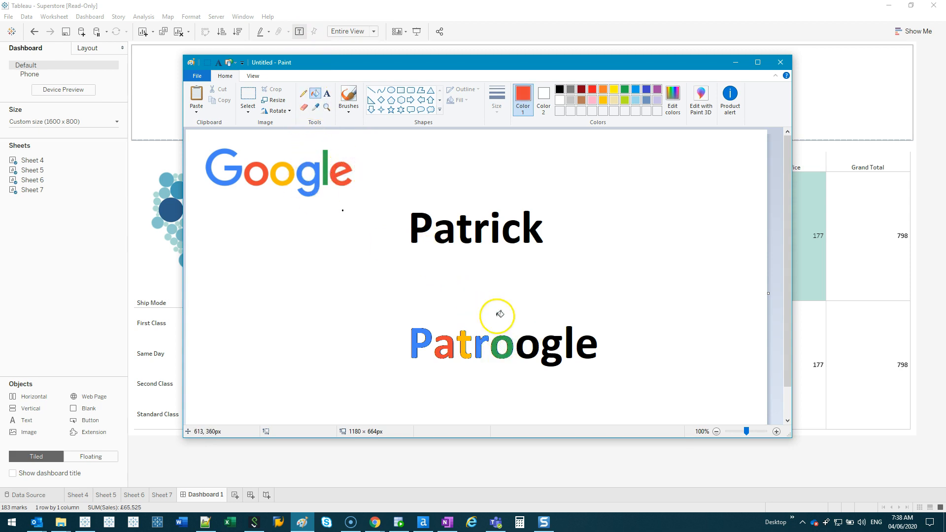
mouse_move(525, 338)
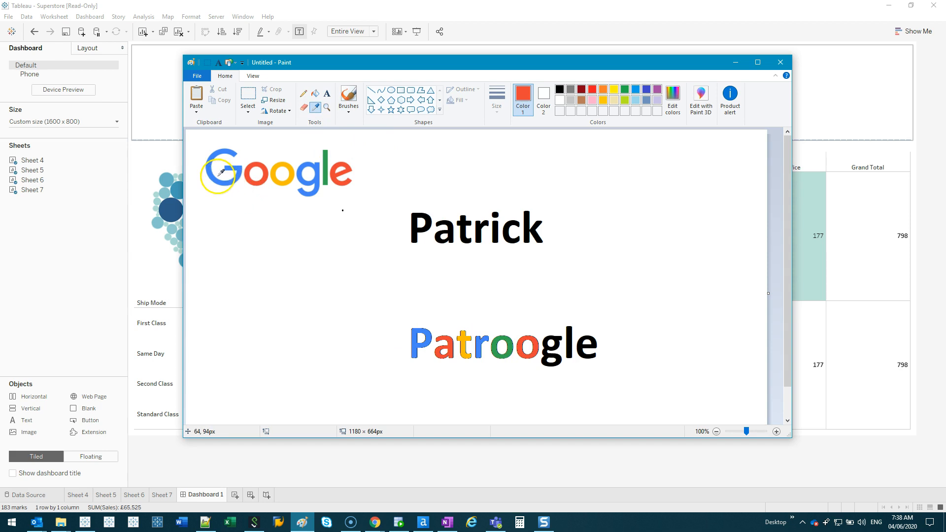
mouse_move(545, 343)
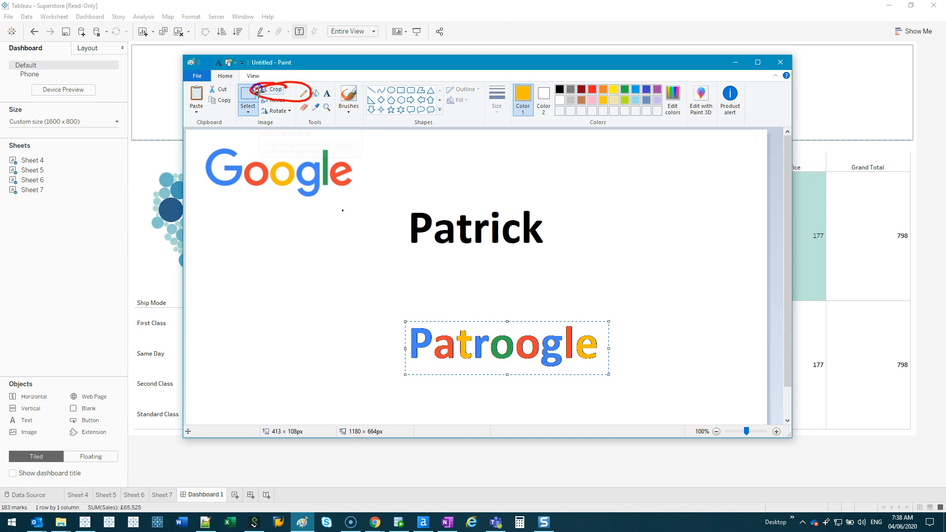
Crop to the Patroogle word, save as a PNG, and close Paint.
click(272, 89)
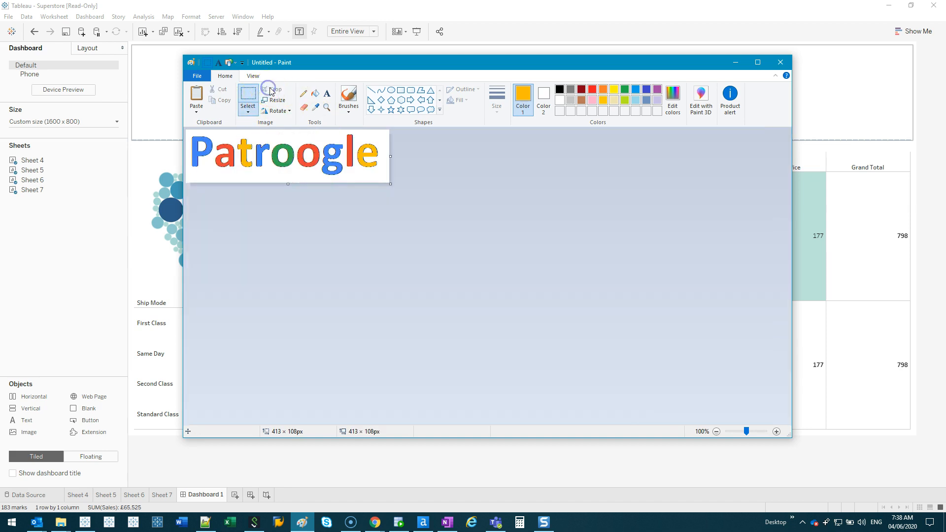
click(197, 75)
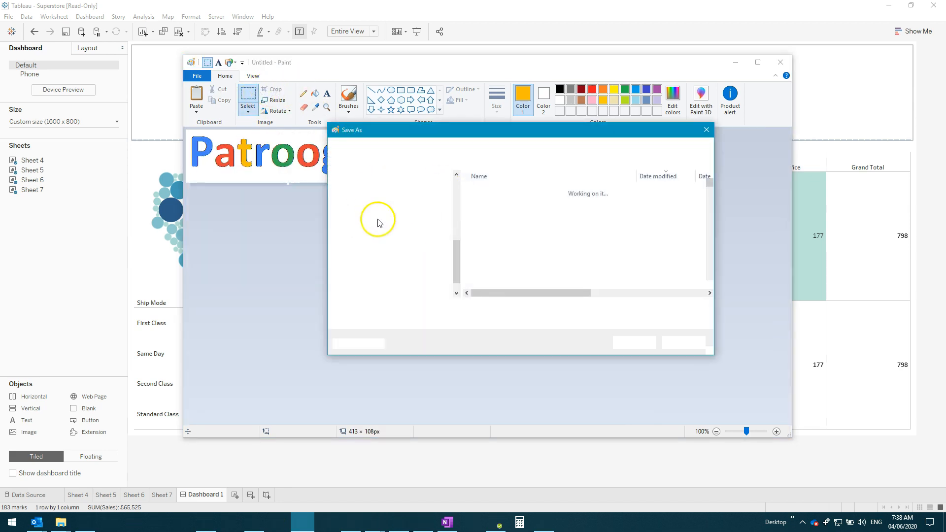
click(634, 342)
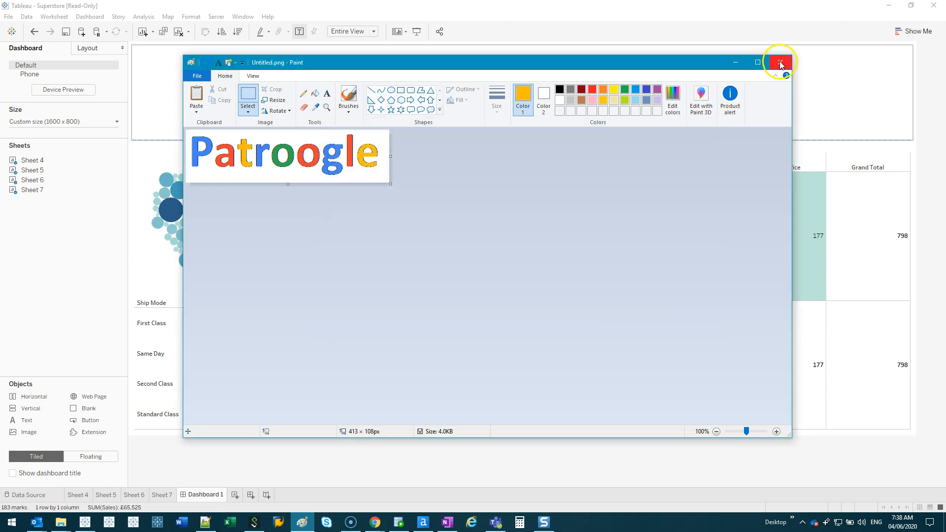
click(780, 62)
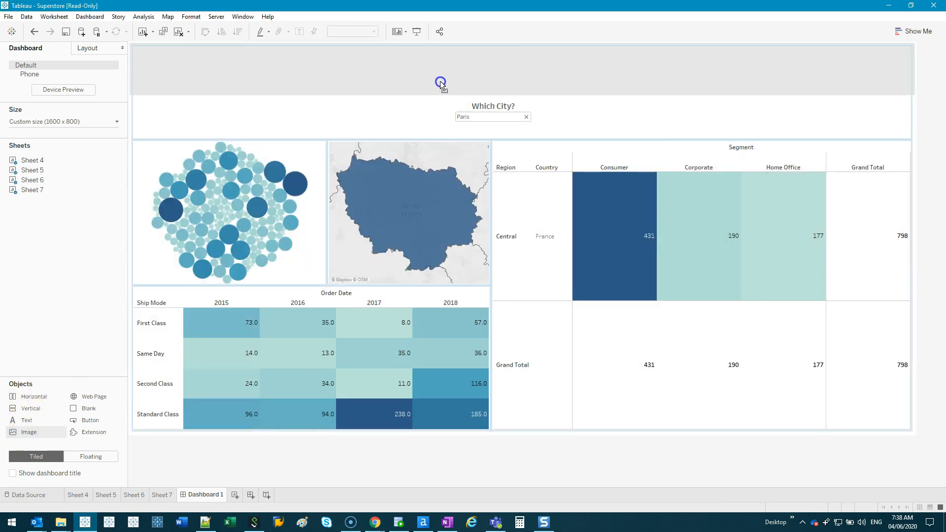
mouse_move(764, 75)
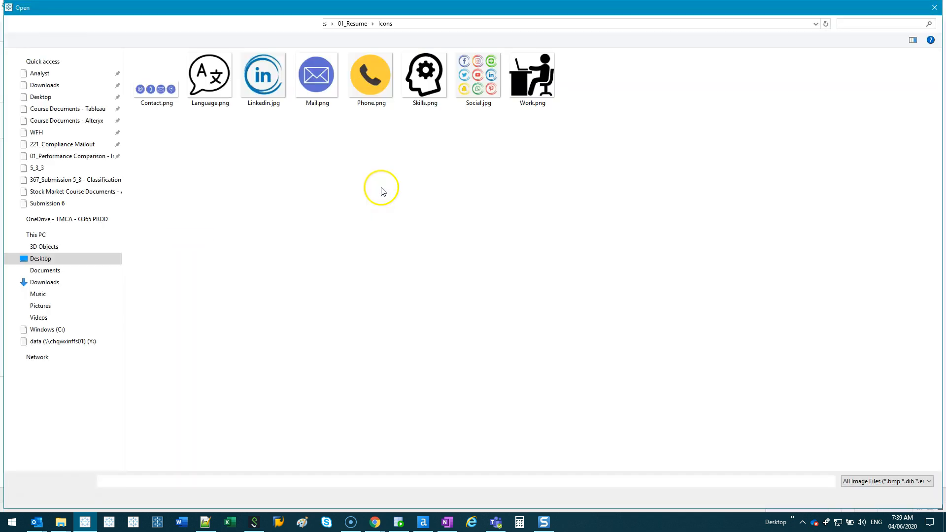
Insert Downloads/Untitled.png as the dashboard's top image.
click(45, 282)
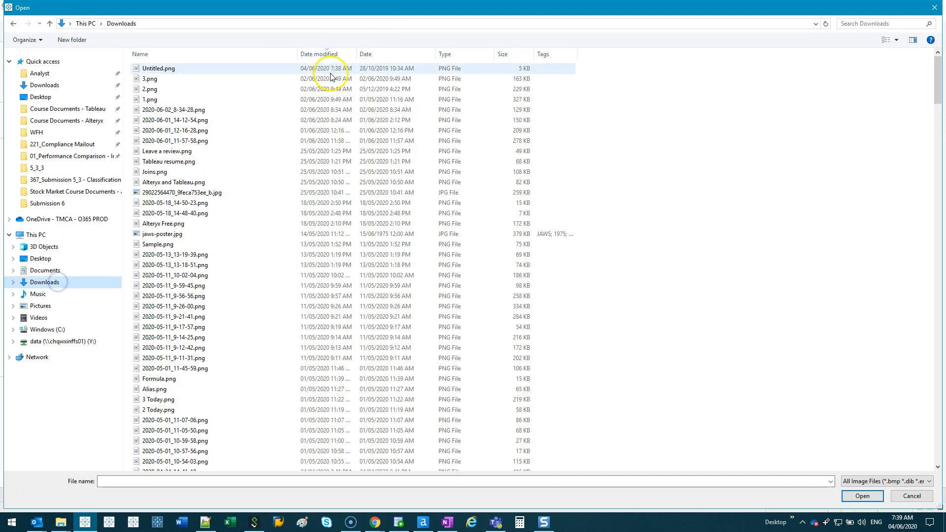
click(861, 495)
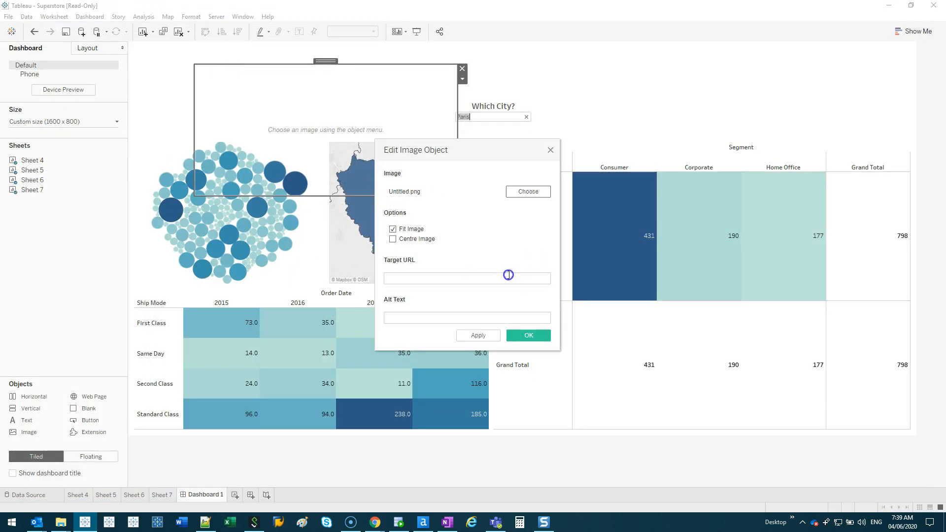
click(527, 336)
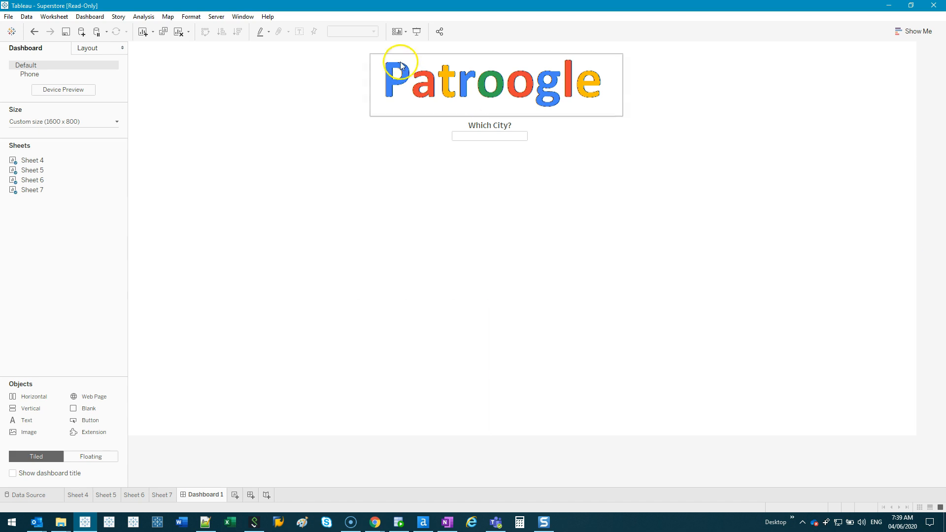
click(489, 136)
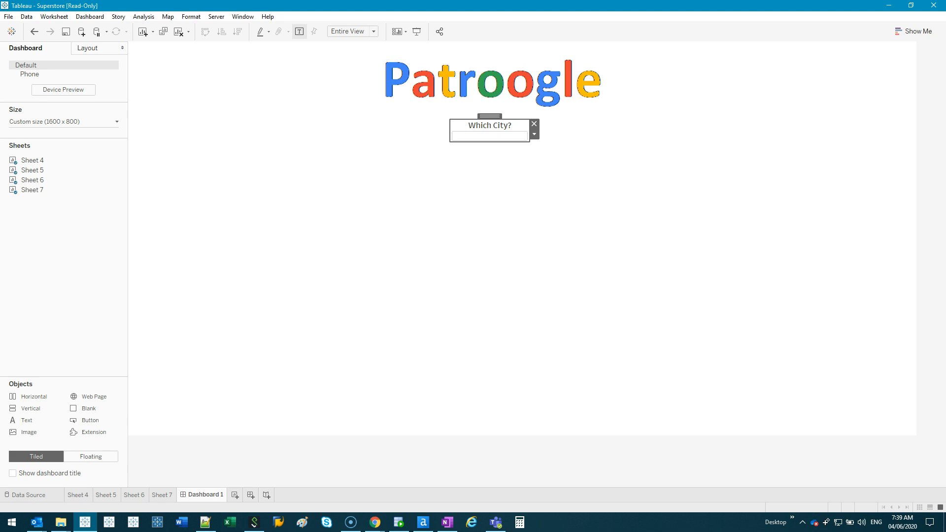
click(487, 137)
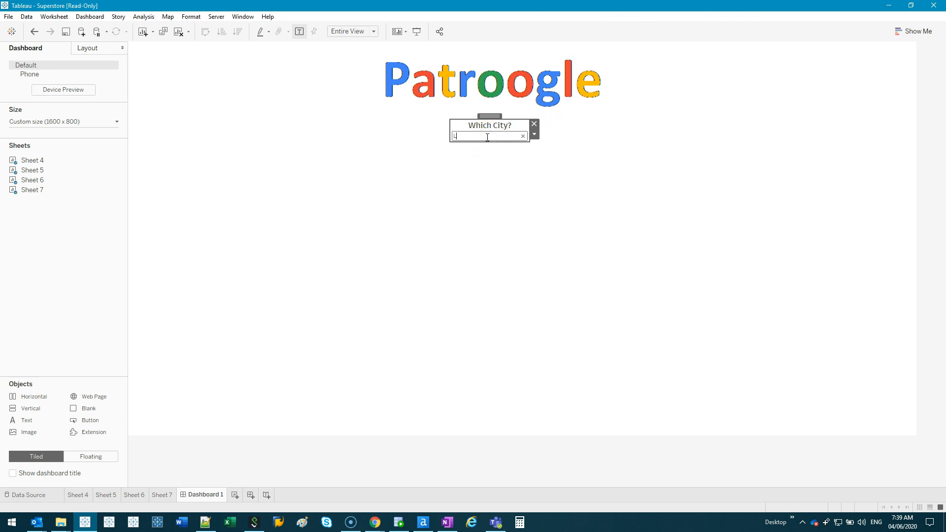
text(London)
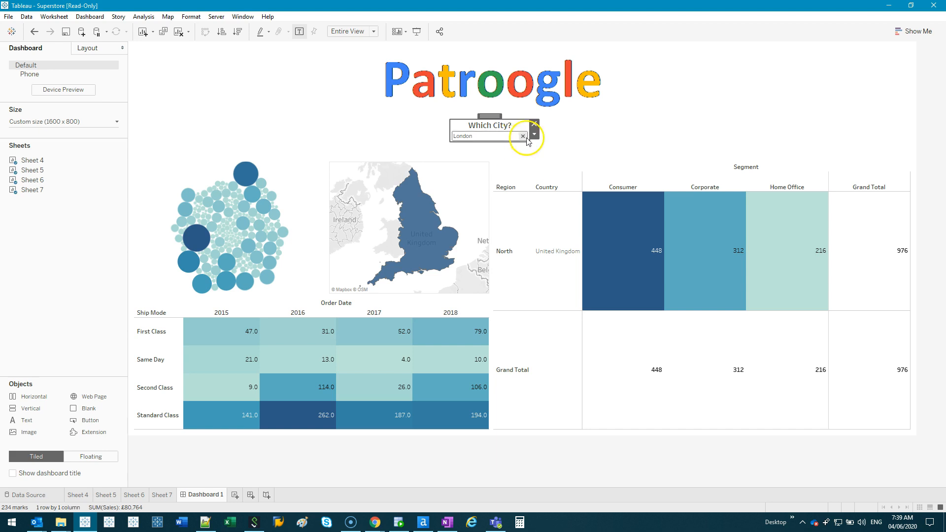
click(522, 136)
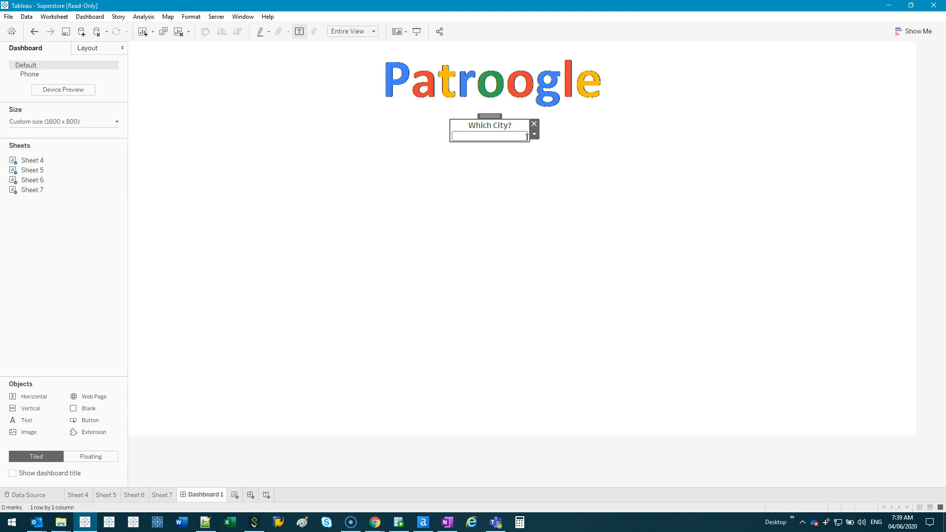
click(489, 136)
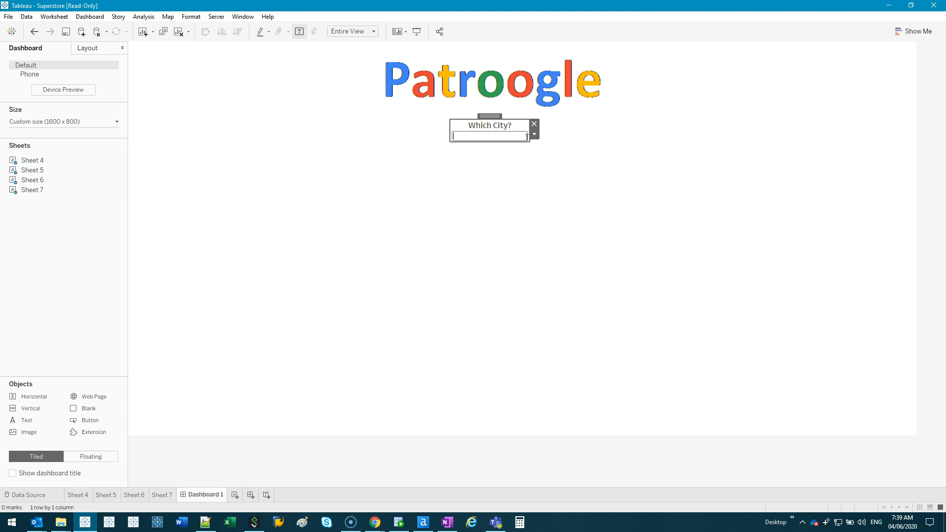